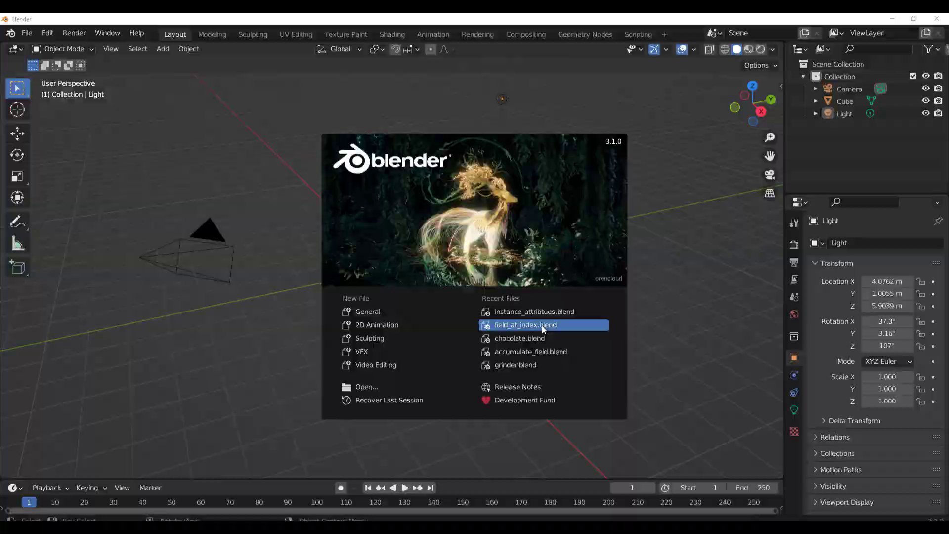
Step: Load the accumulate field example and raise the Random Height seed three times to reshuffle column heights
left_click(524, 325)
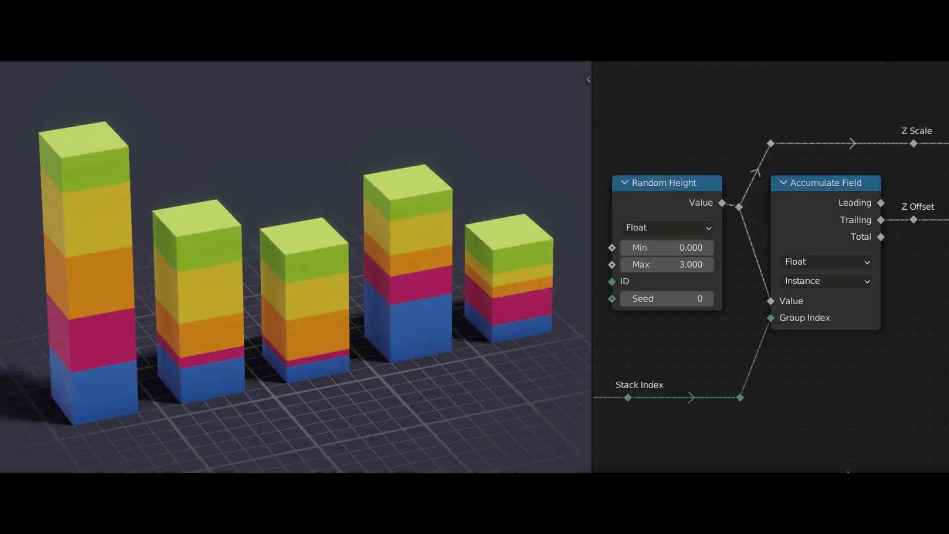
left_click(708, 299)
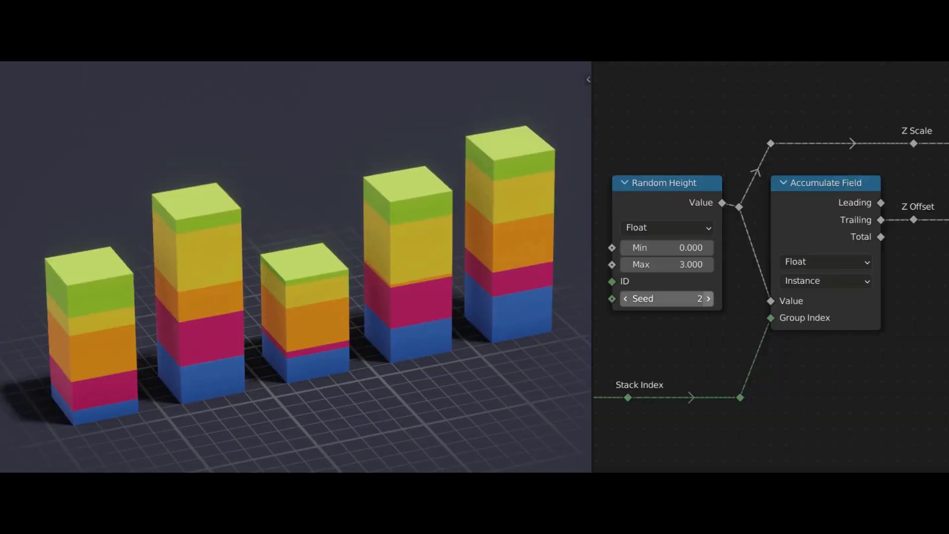
left_click(708, 299)
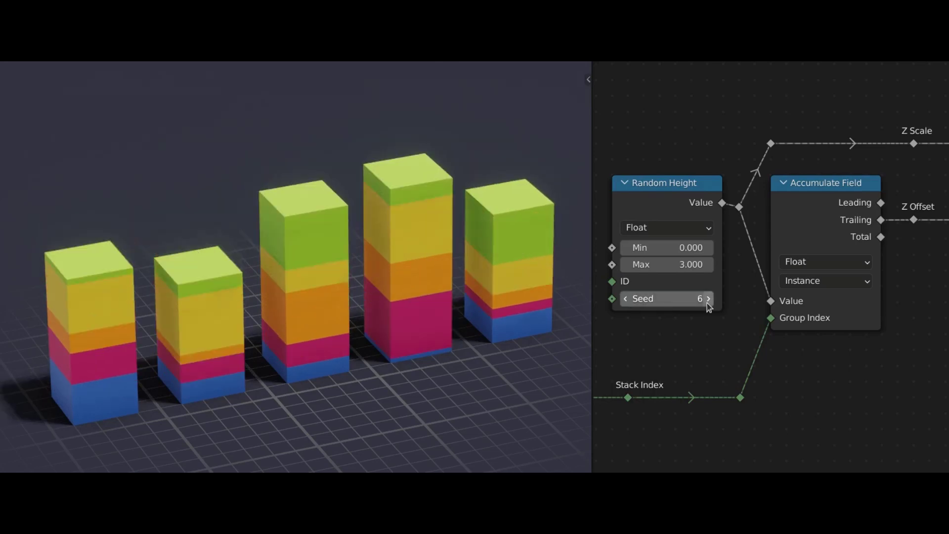
left_click(708, 298)
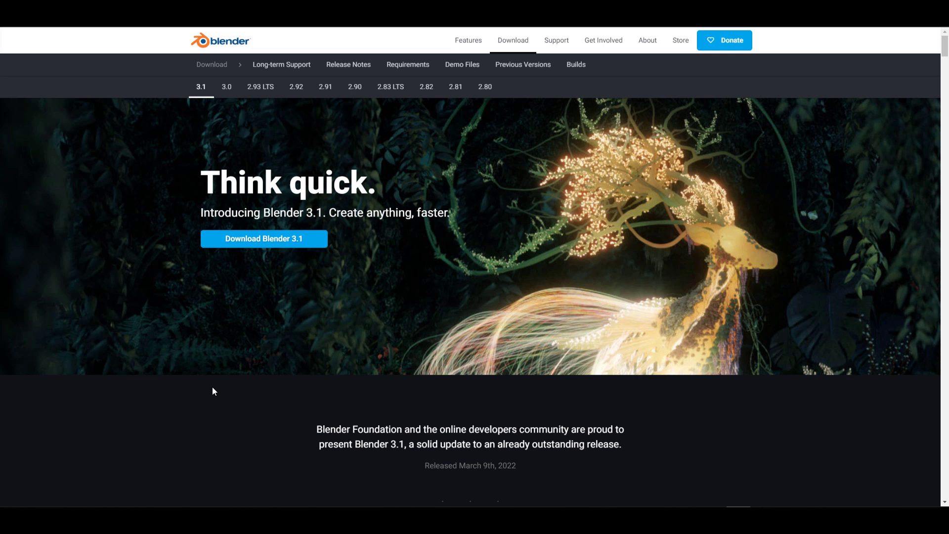
Step: Scroll through the 'Apple joins Blender Development Fund' press release and back toward its top
scroll("down", 3)
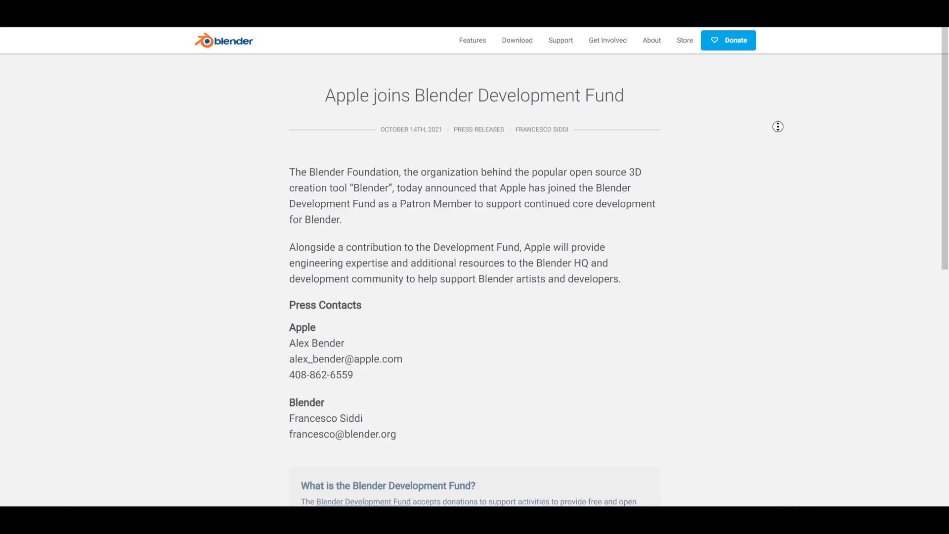
scroll("down", 3)
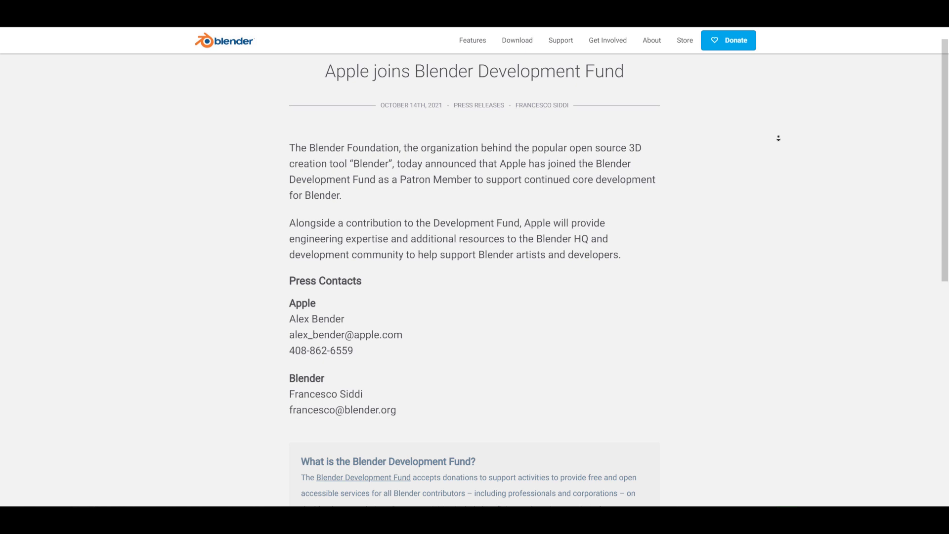
scroll("down", 3)
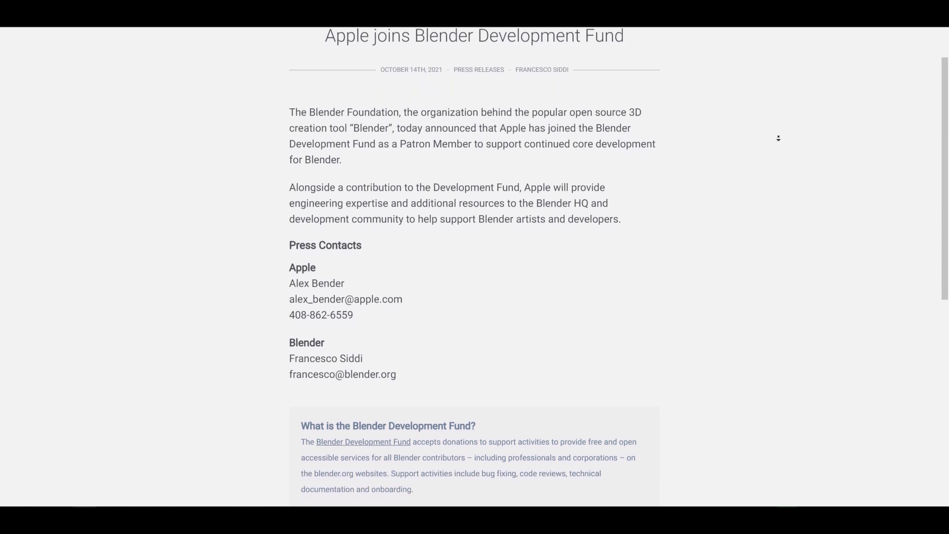
scroll("down", 3)
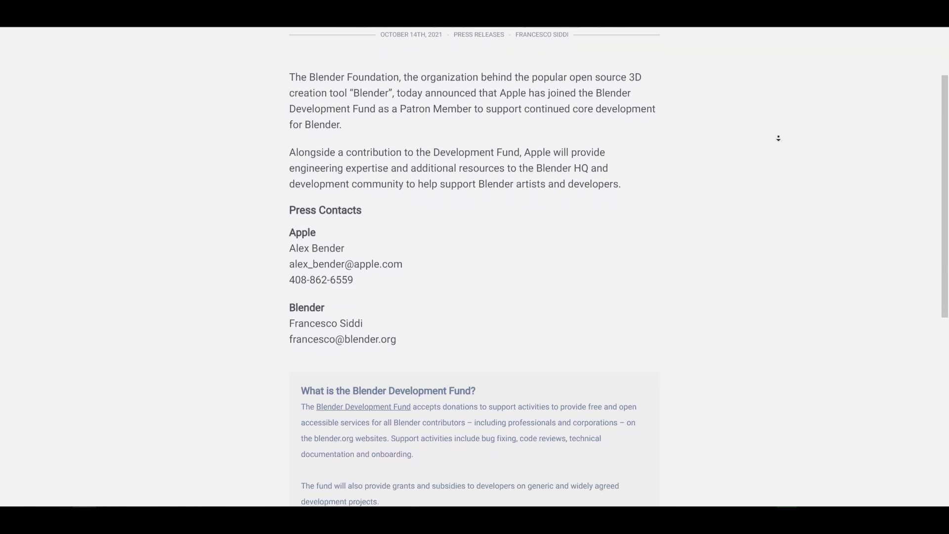
scroll("down", 3)
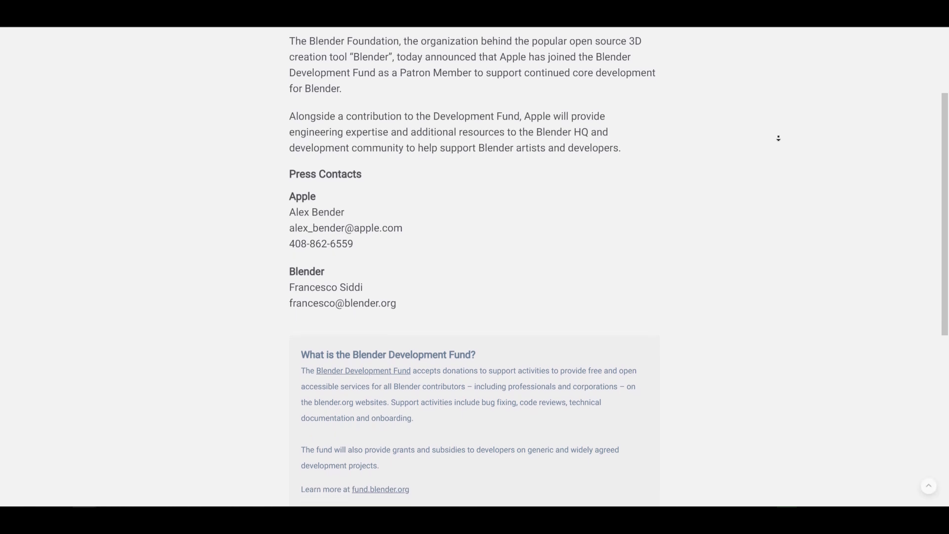
scroll("down", 3)
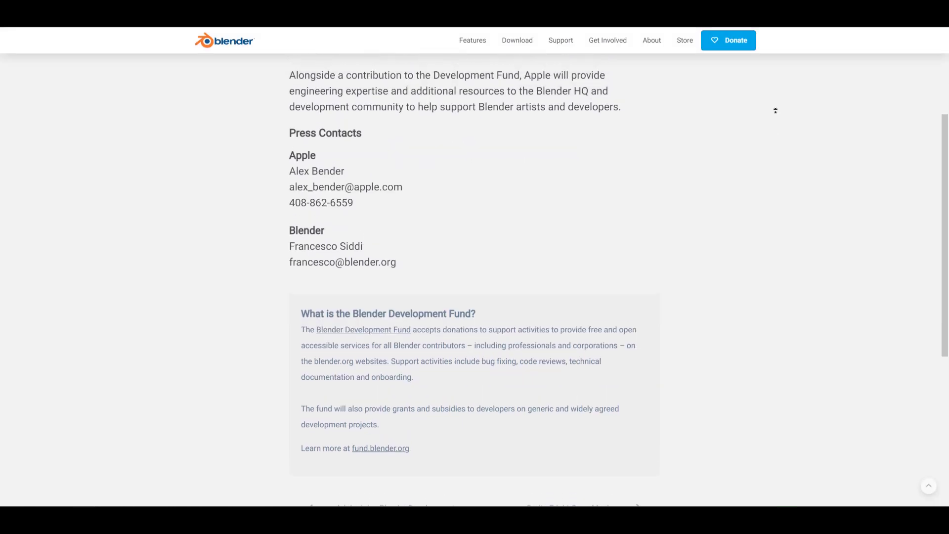
scroll("up", 3)
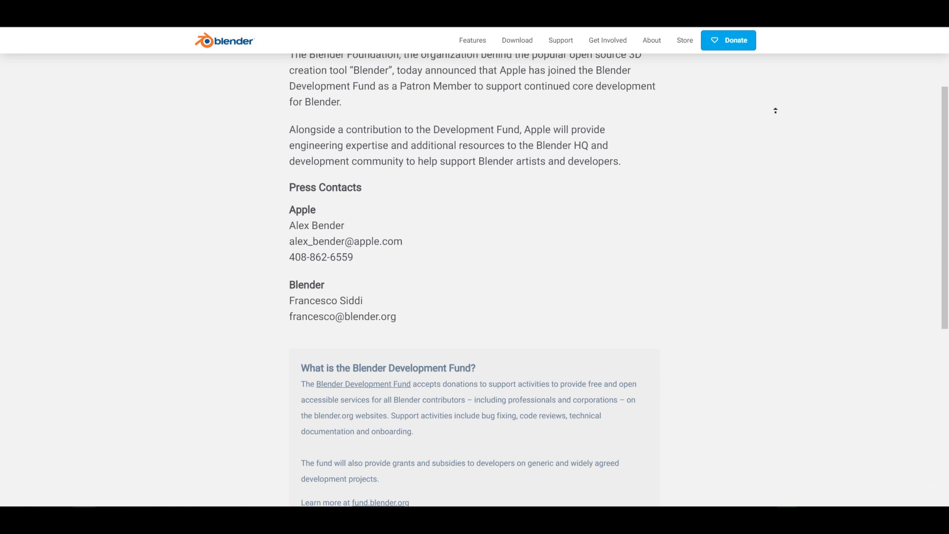
scroll("up", 3)
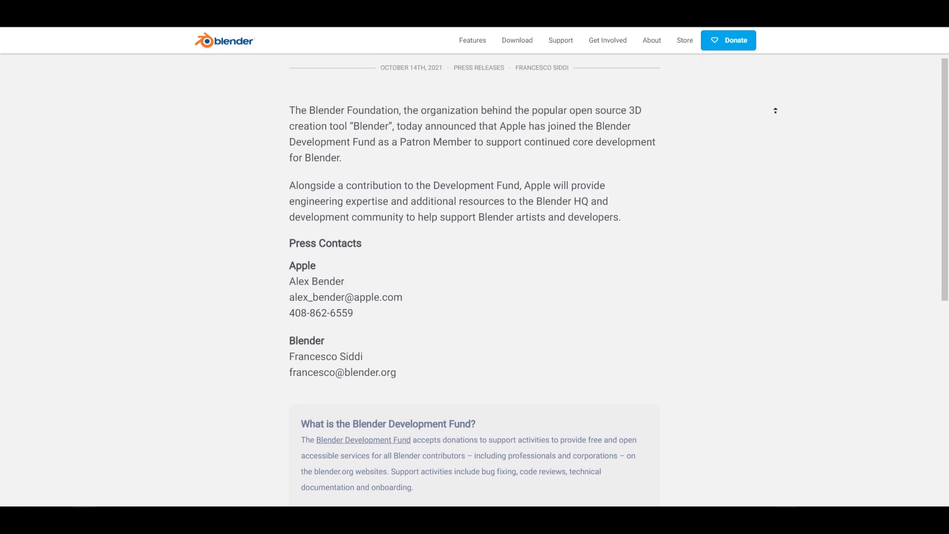
scroll("up", 3)
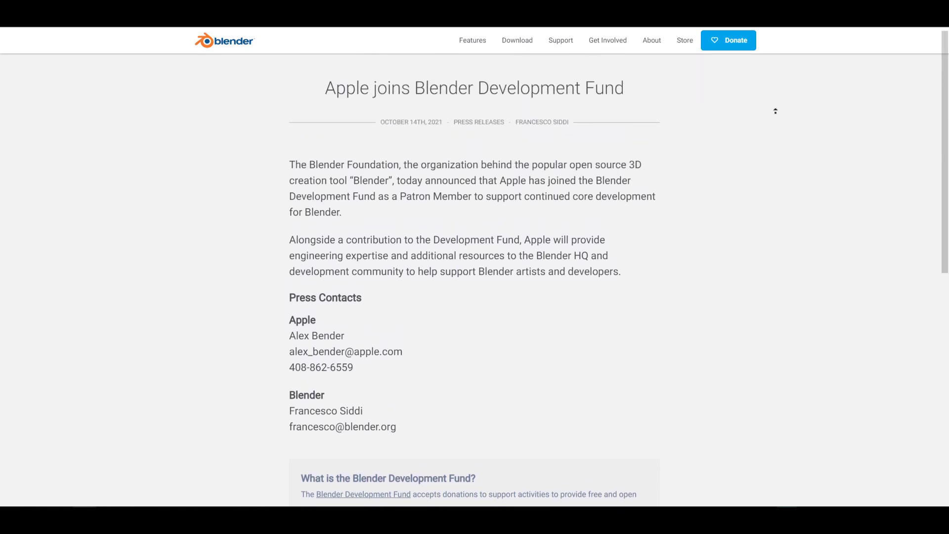
scroll("down", 3)
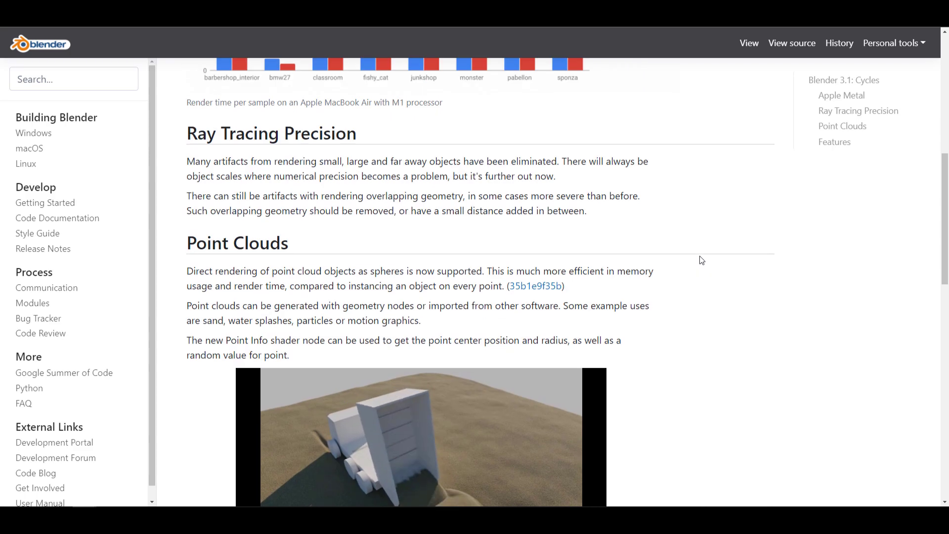
Step: Scroll the Cycles 3.1 notes through Ray Tracing Precision, Point Clouds and Features
scroll("down", 3)
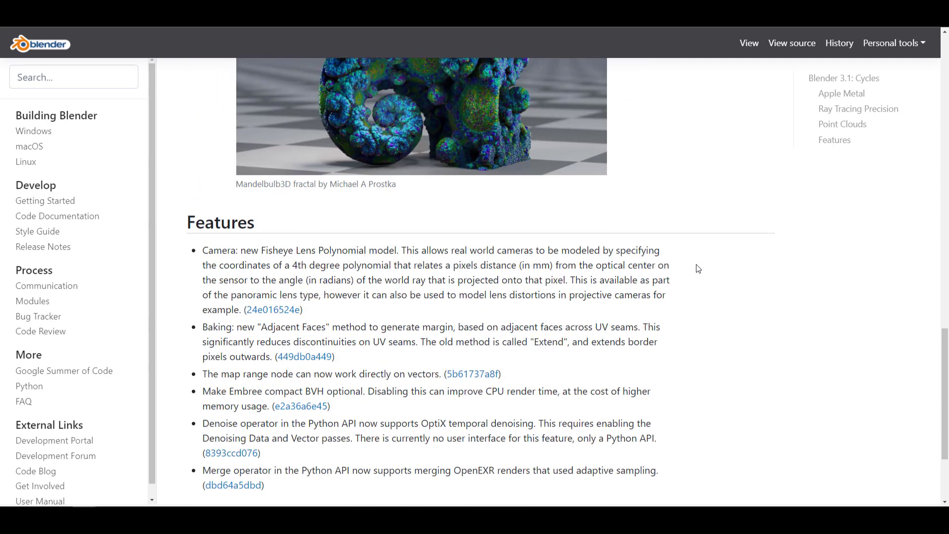
scroll("down", 3)
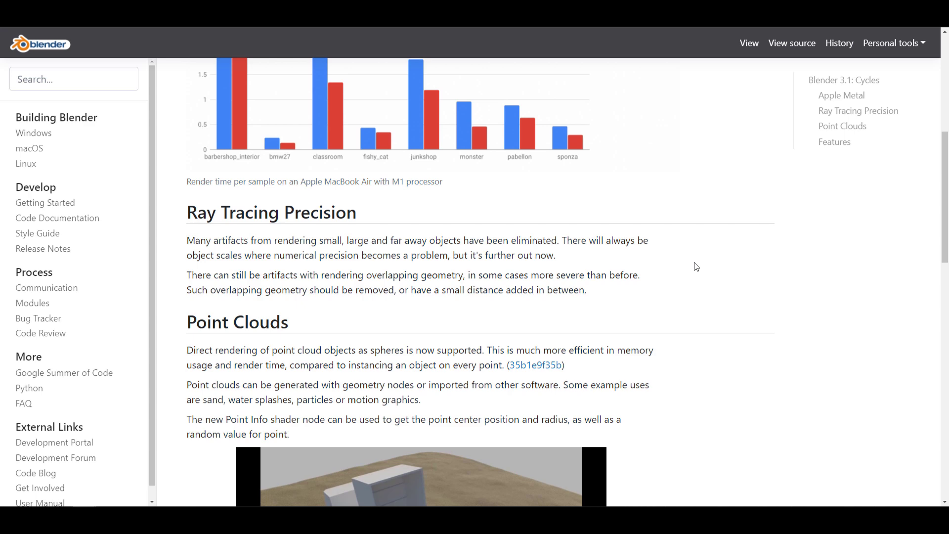
scroll("up", 3)
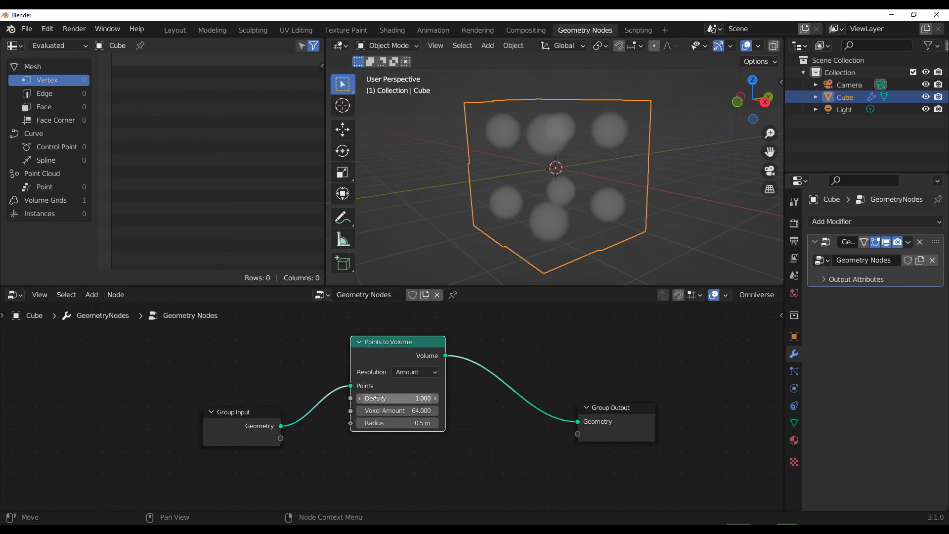
Step: Switch an editor type and lower the grass tuft Density in the modifier
left_click(12, 297)
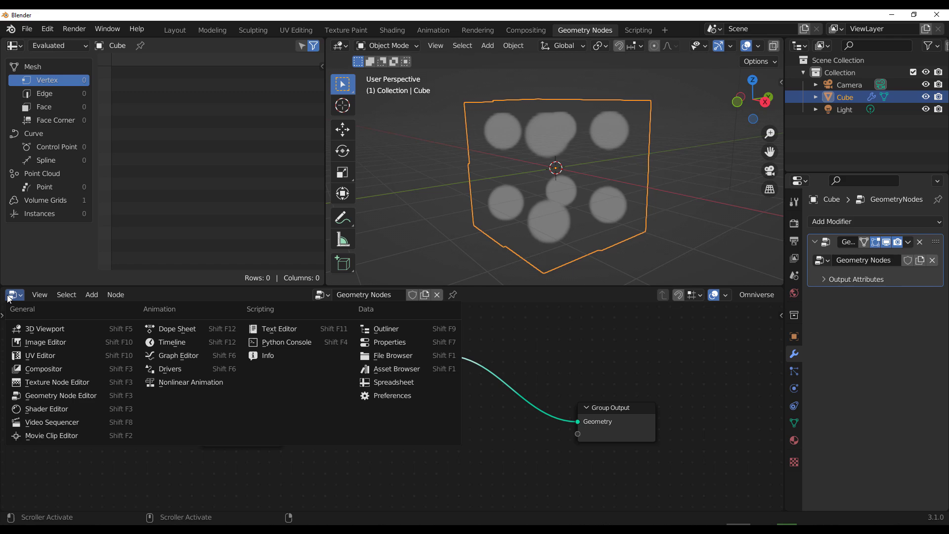
left_click(44, 408)
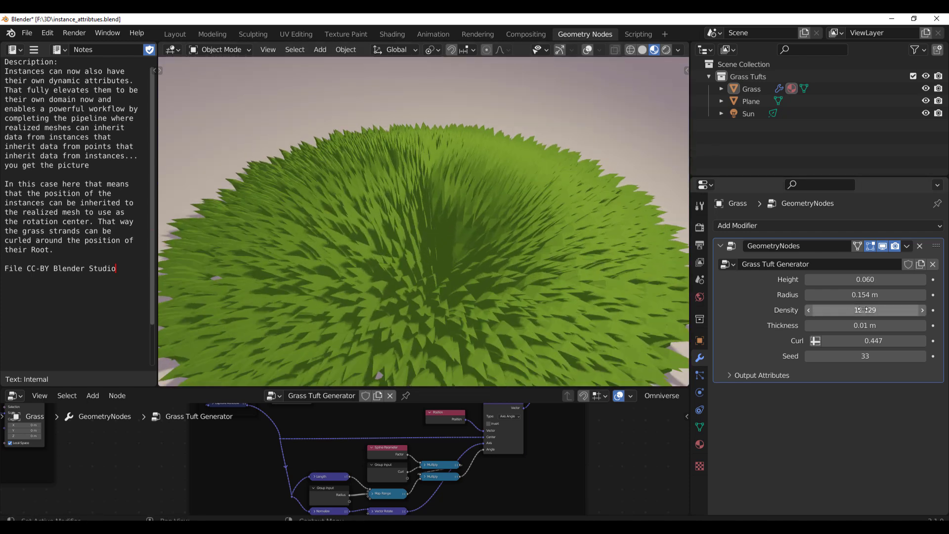
left_click_drag(878, 295, 847, 295)
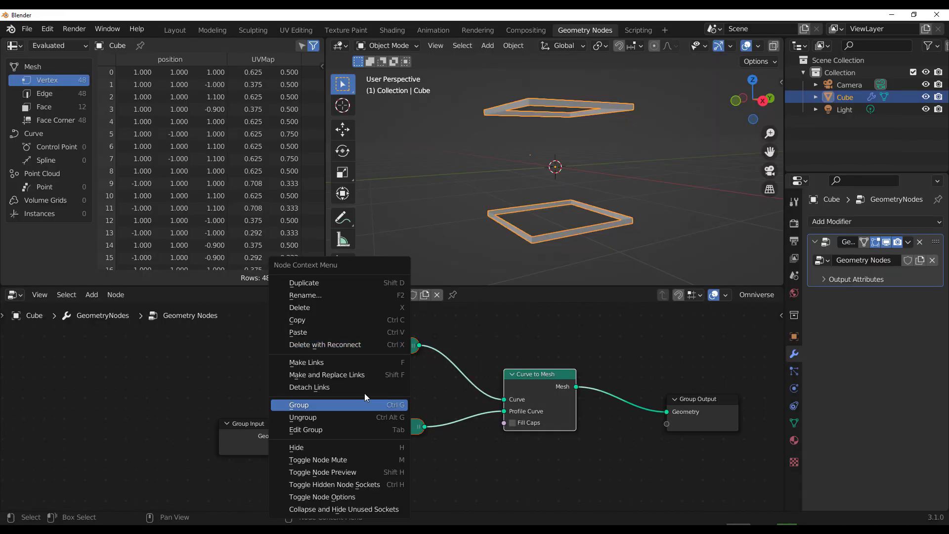
Step: Group the selected Curve to Mesh nodes and mark the object as an asset
left_click(299, 405)
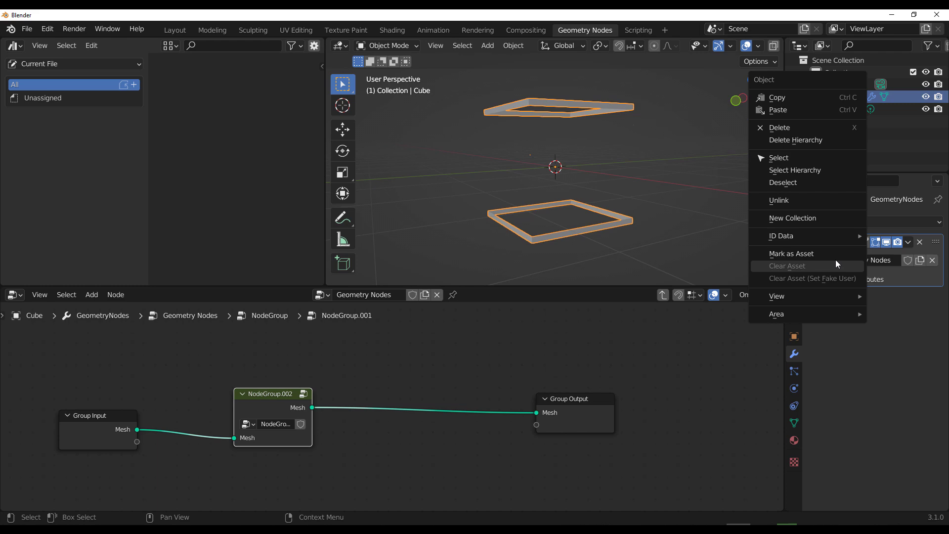
left_click(792, 253)
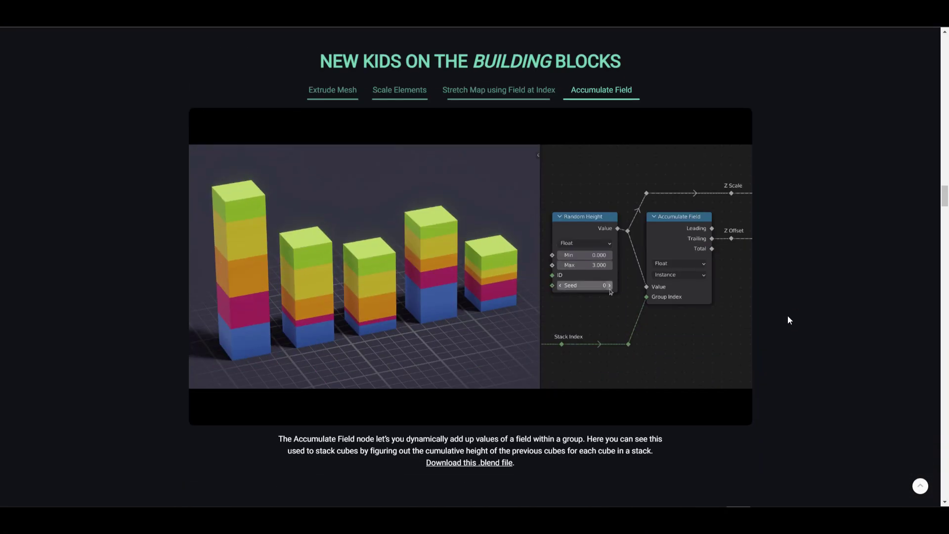
Step: View the Extrude Mesh clip, then the Field at Index stretch map demo in the building blocks section
left_click(332, 90)
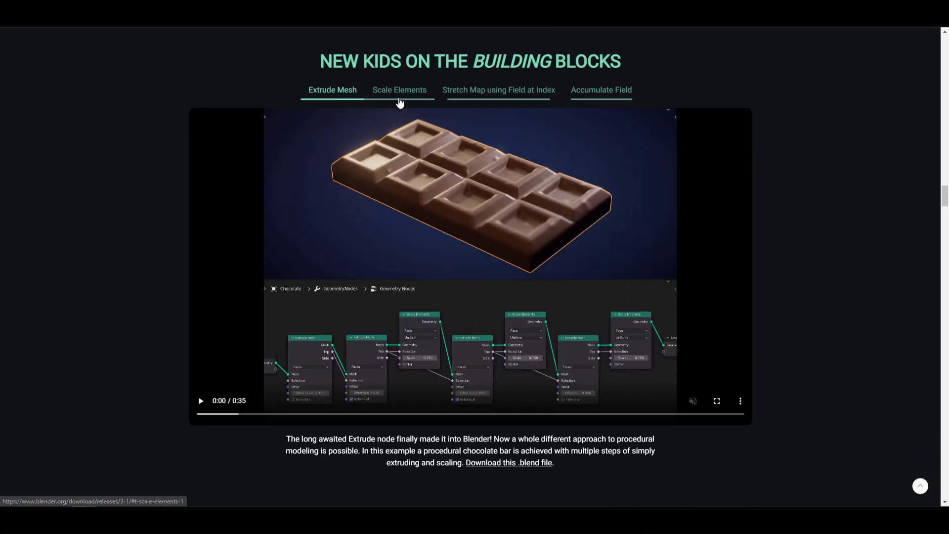
left_click(499, 90)
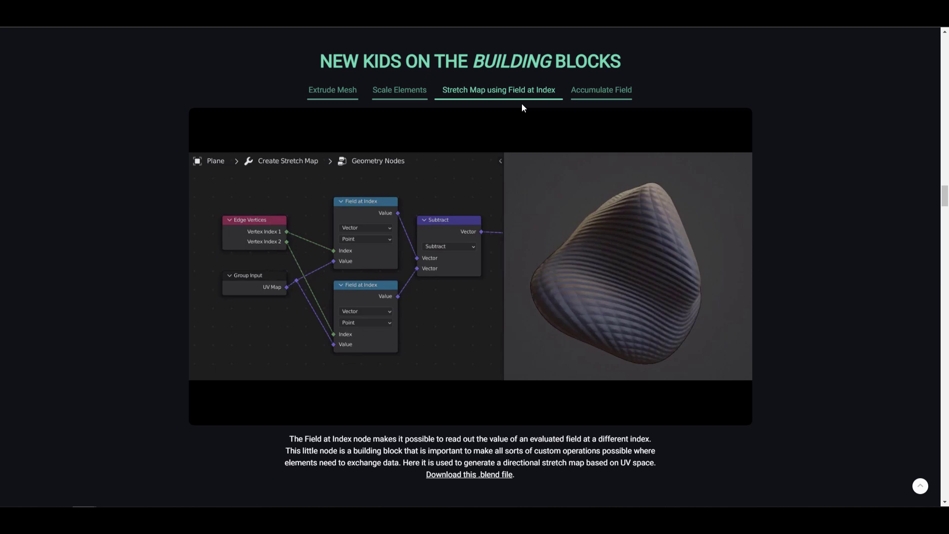
scroll("down", 3)
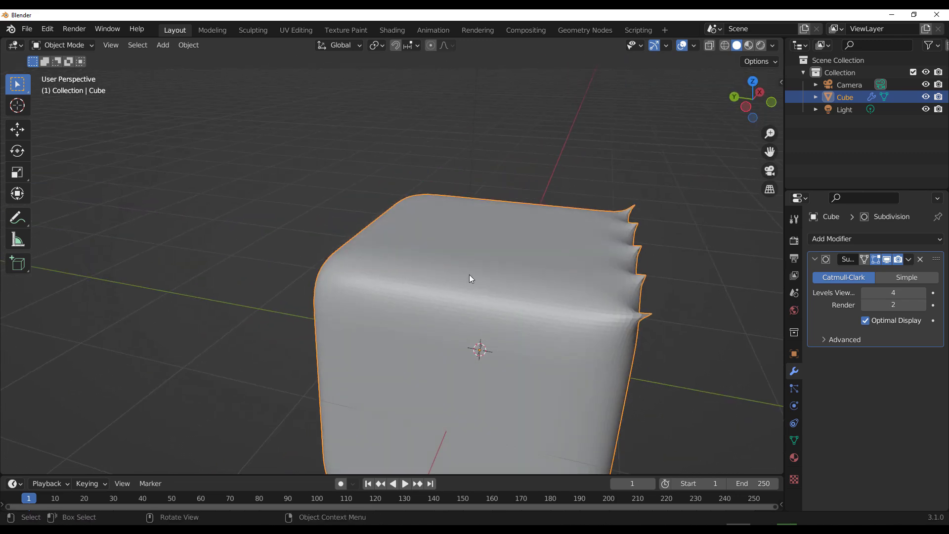
Step: Bring up the Edge menu for the creased cube and choose an edge operation
left_click(282, 45)
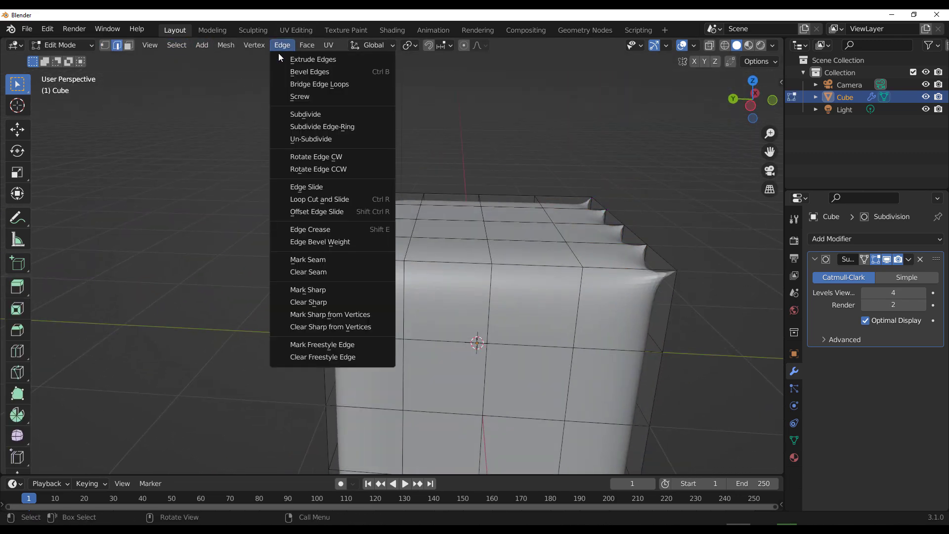
left_click(309, 229)
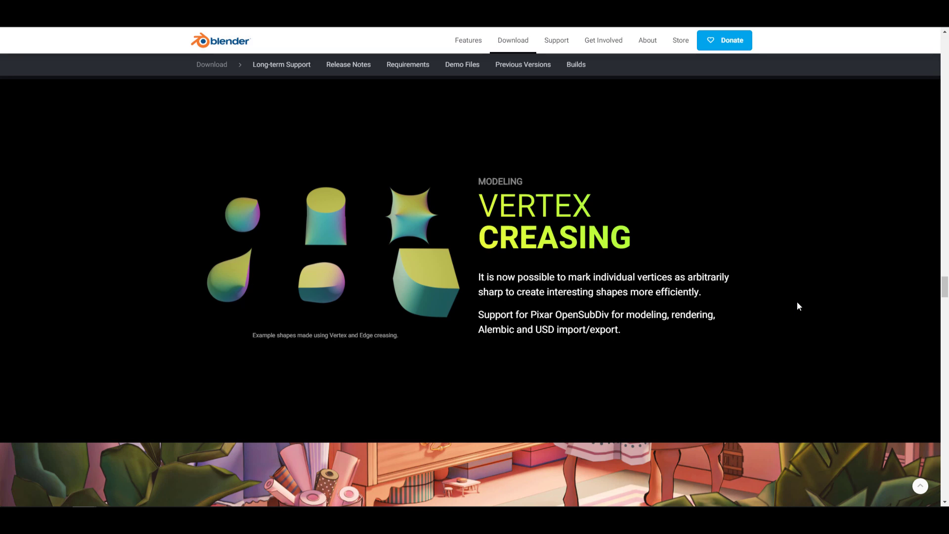
scroll("down", 3)
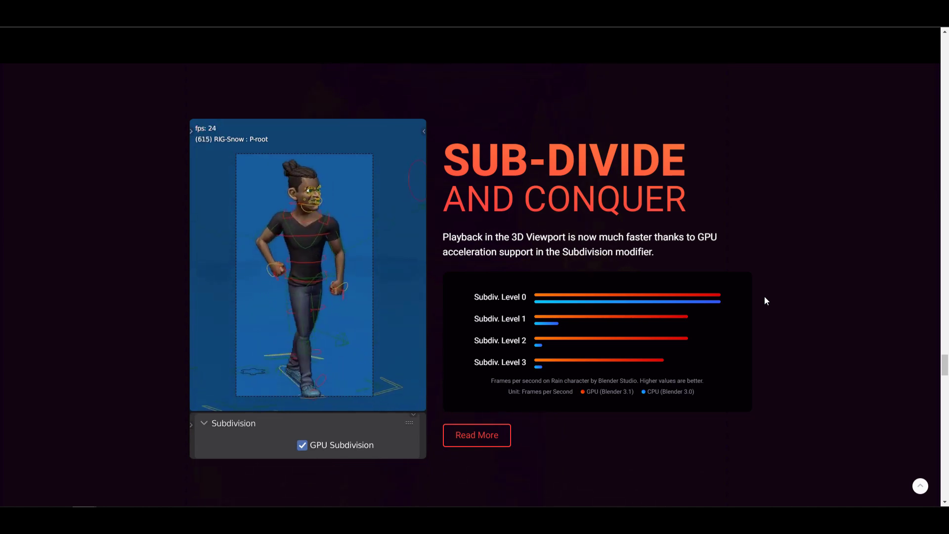
Step: Play the GPU Subdivision demo clip comparing 24 fps on with about 8 fps off
left_click(303, 445)
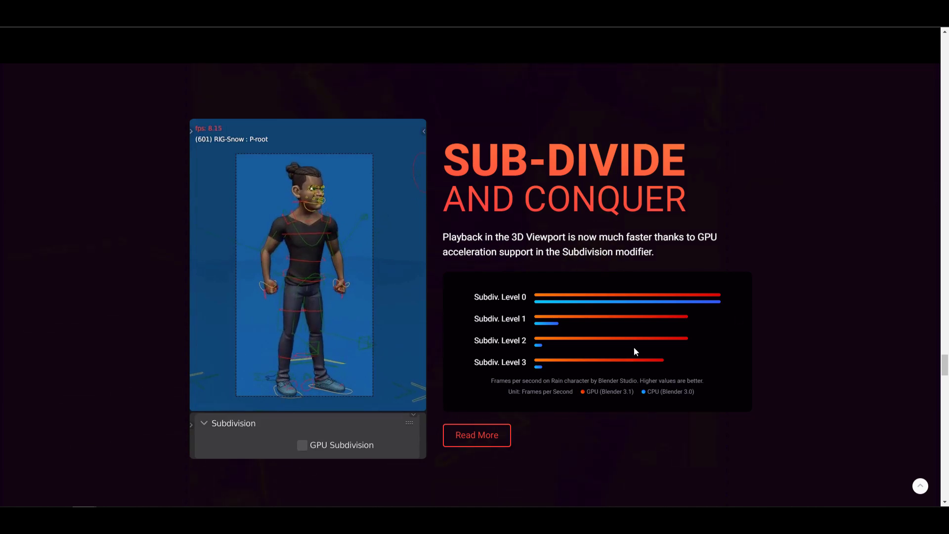
left_click(302, 445)
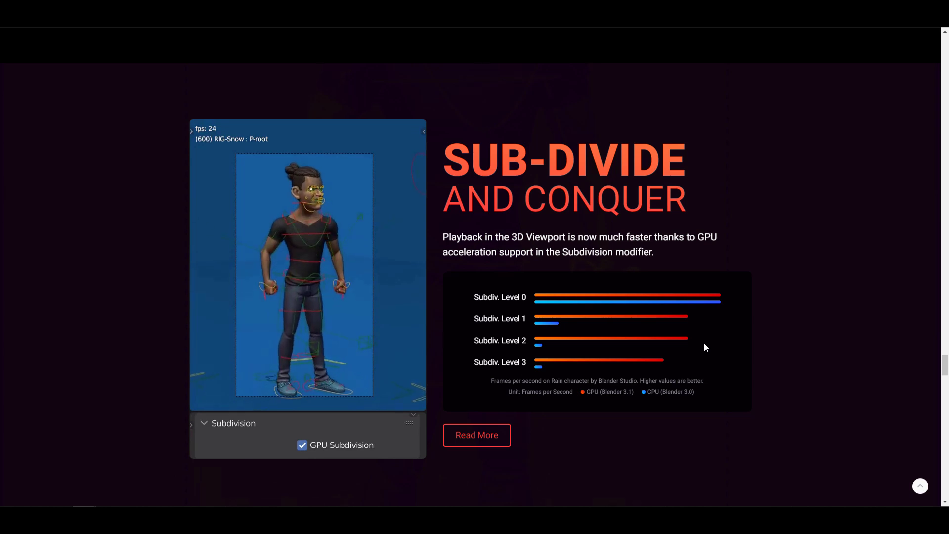
left_click(302, 445)
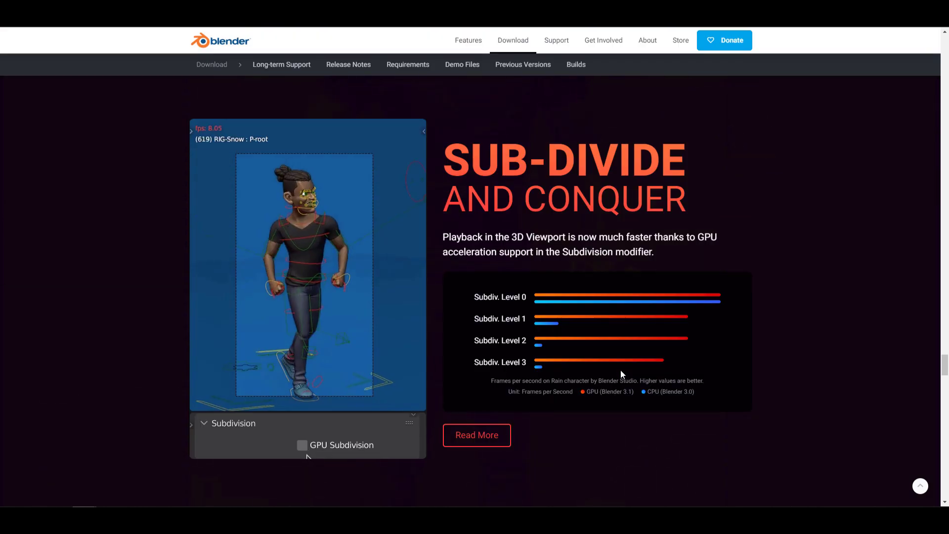
left_click(302, 445)
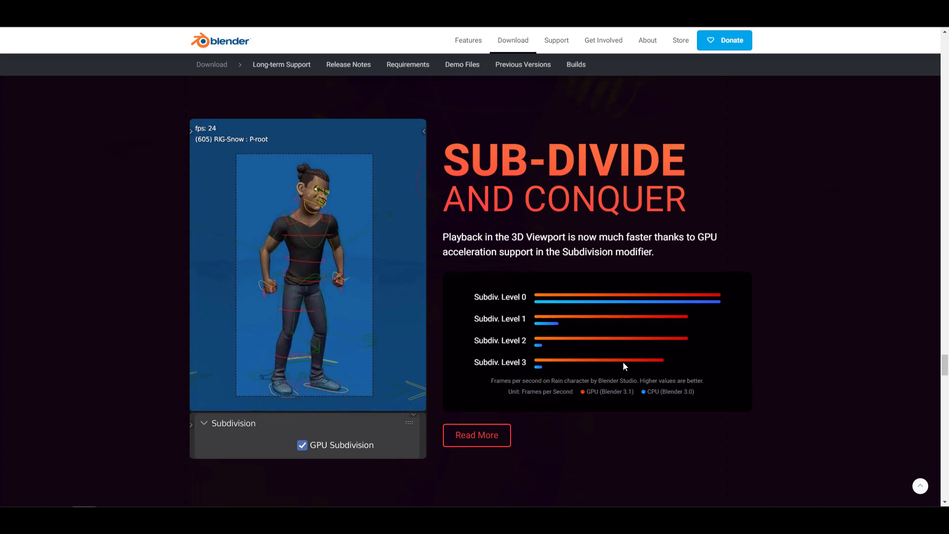
mouse_move(625, 366)
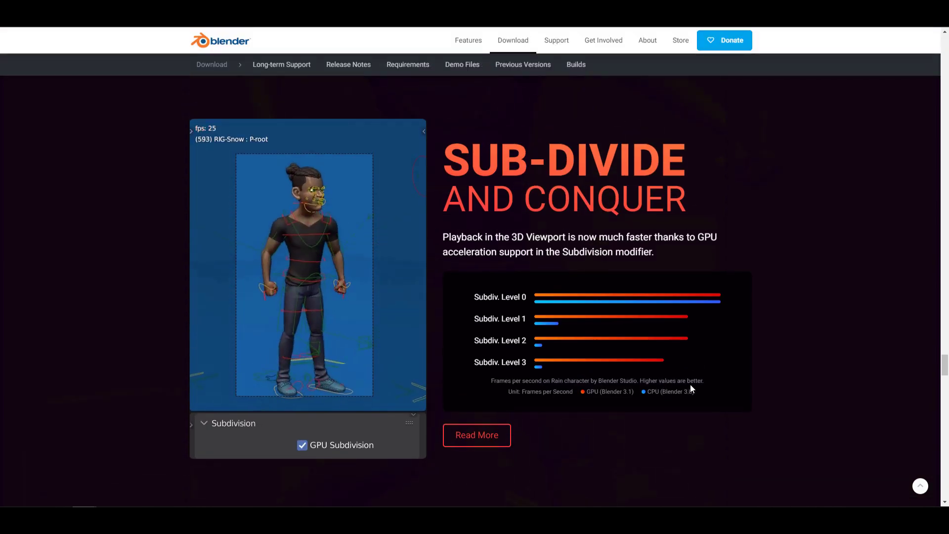
Step: Scroll past 'Performance In and Out' and play the image editor clip before the 'But wait, there's more' list
scroll("down", 3)
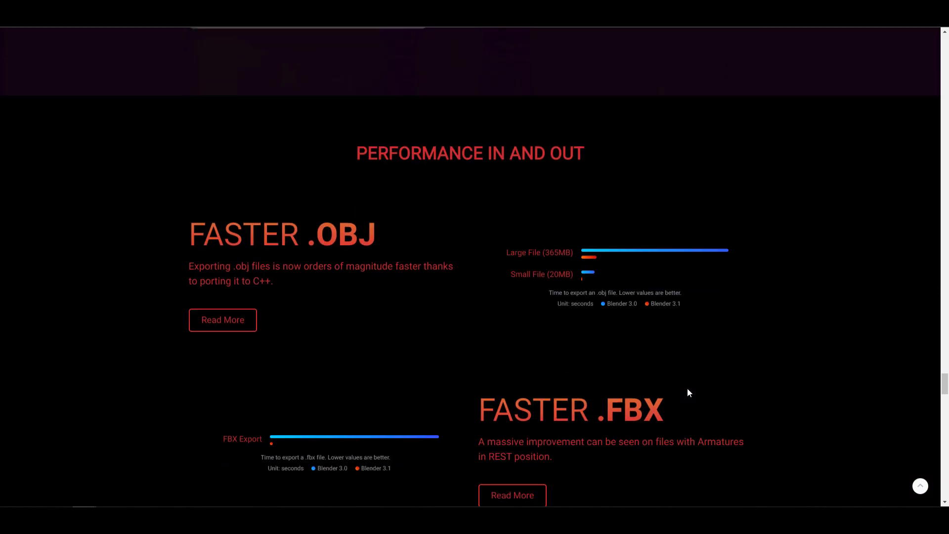
scroll("down", 3)
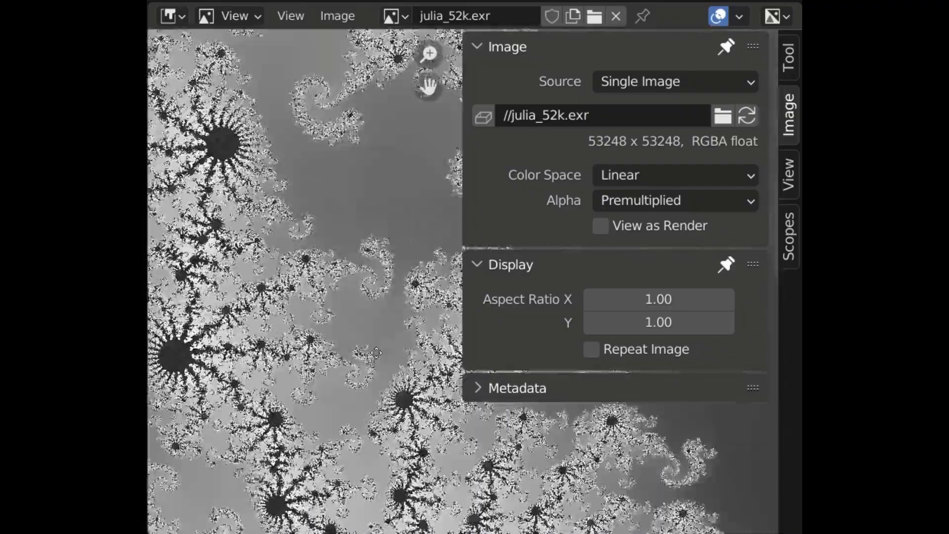
left_click(591, 349)
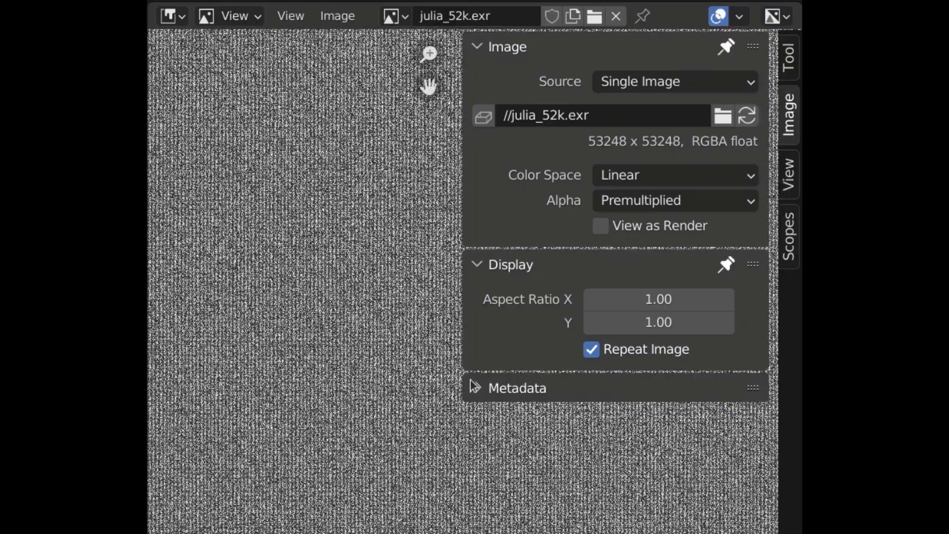
left_click(591, 349)
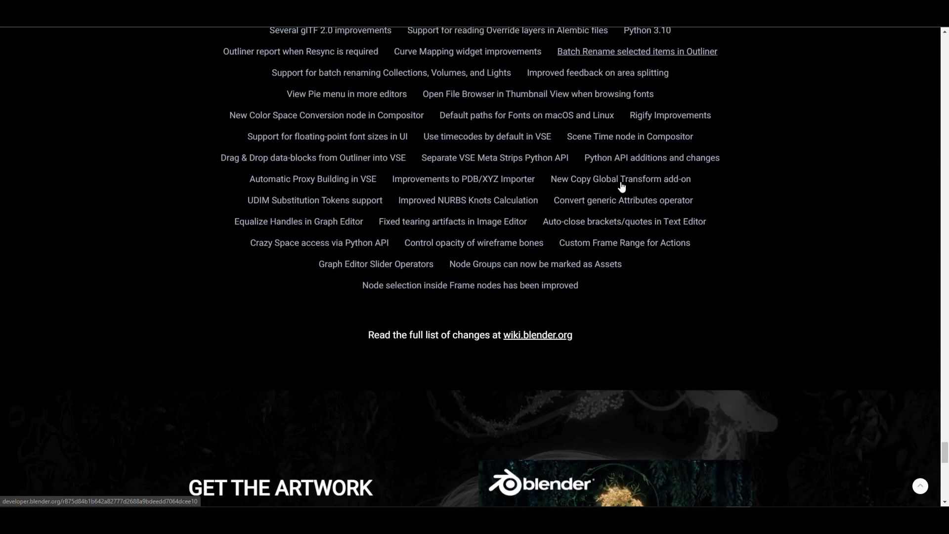
Step: Scroll the release page around the artwork image toward the Vertex Creasing section
scroll("up", 3)
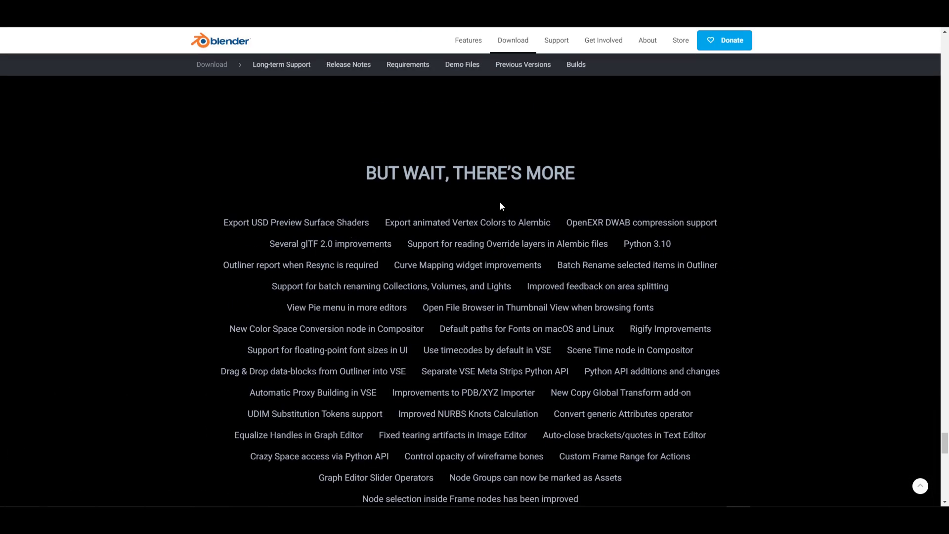
scroll("down", 3)
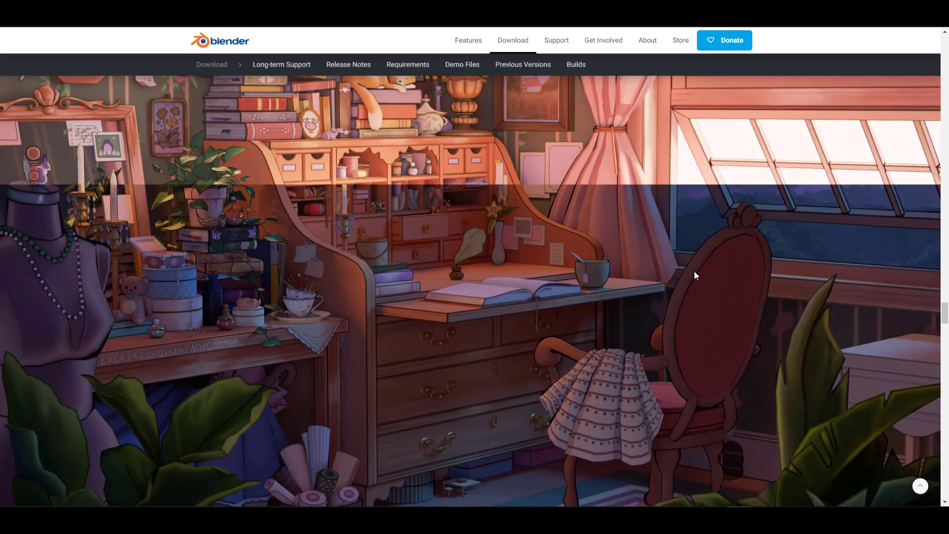
scroll("down", 3)
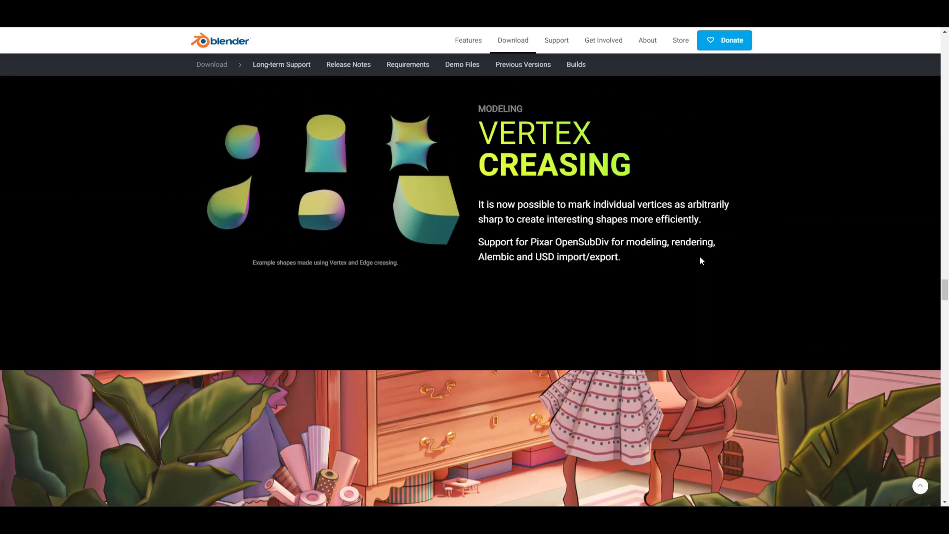
scroll("down", 3)
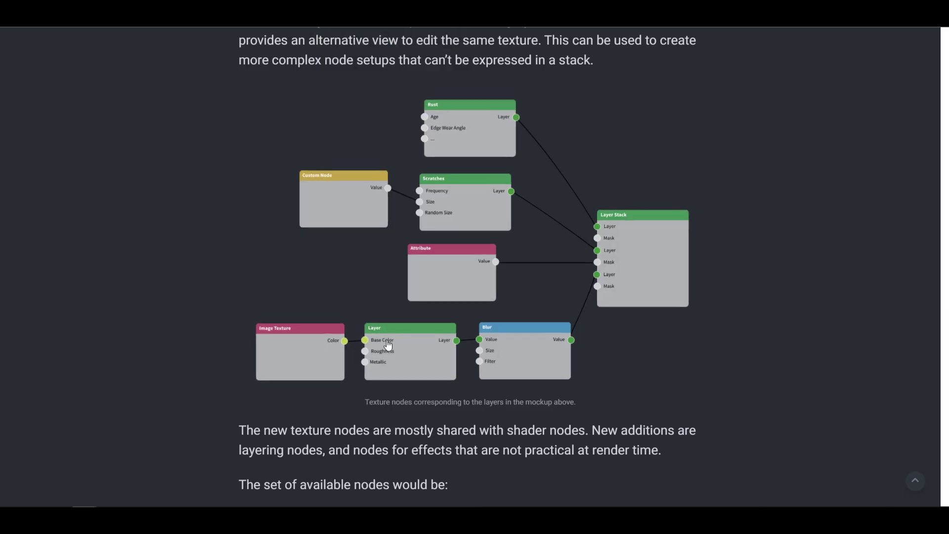
Step: Scroll the Layered Textures Design post down to the Texture Layers heading and mockups
scroll("up", 3)
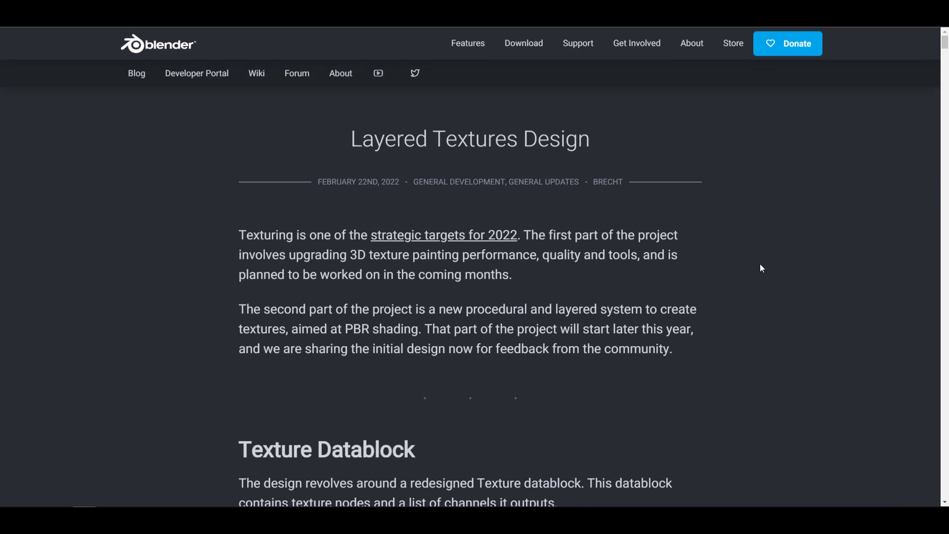
mouse_move(765, 261)
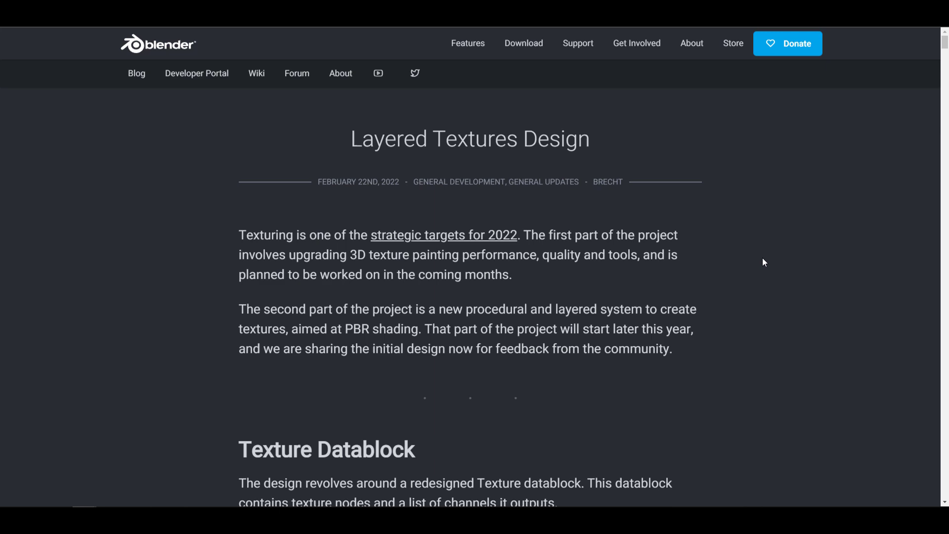
scroll("down", 3)
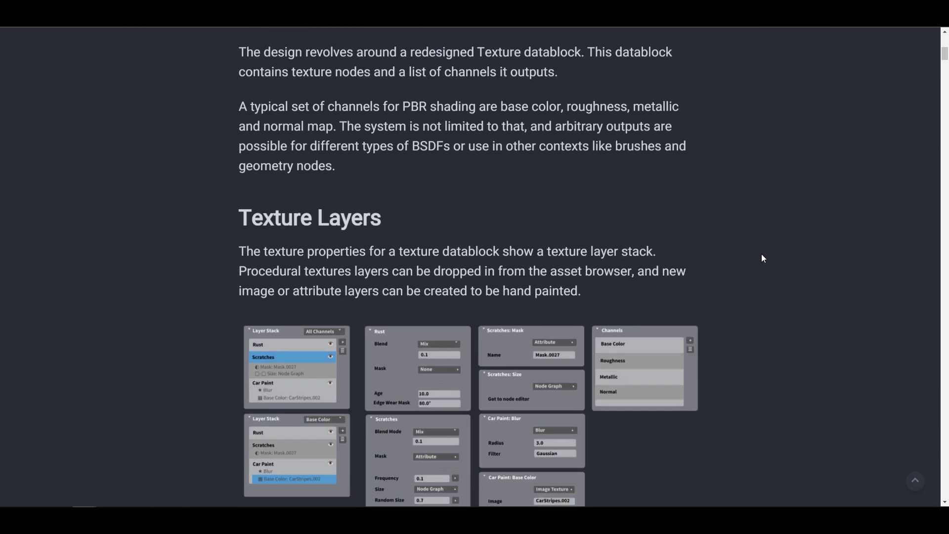
scroll("down", 3)
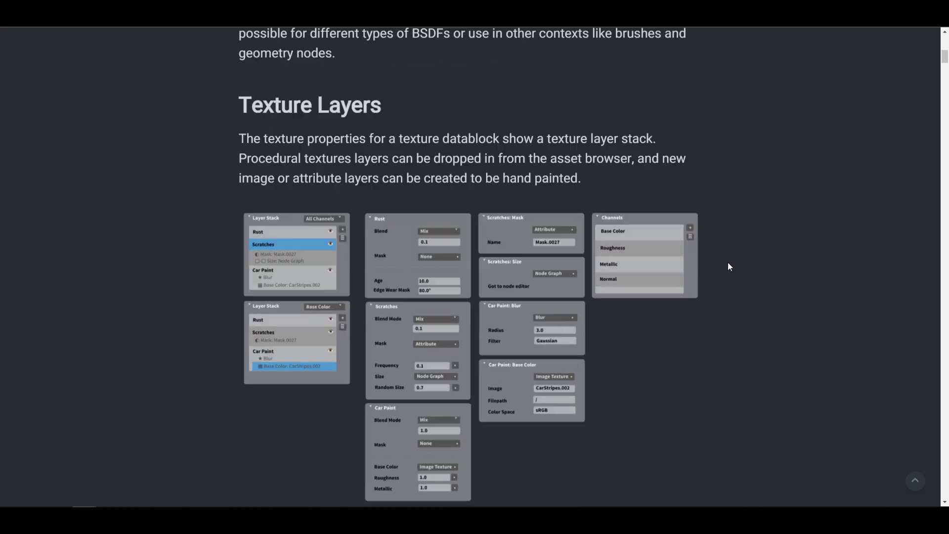
scroll("down", 3)
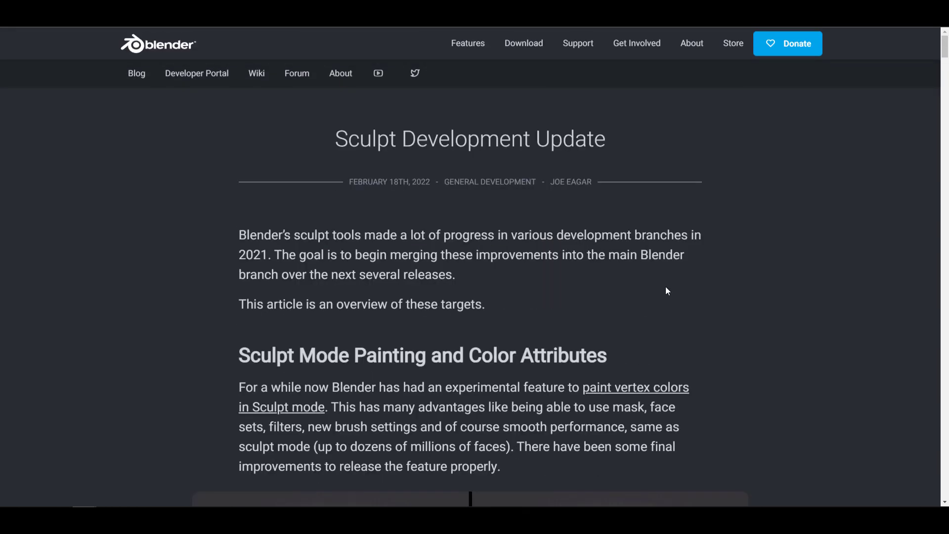
mouse_move(783, 279)
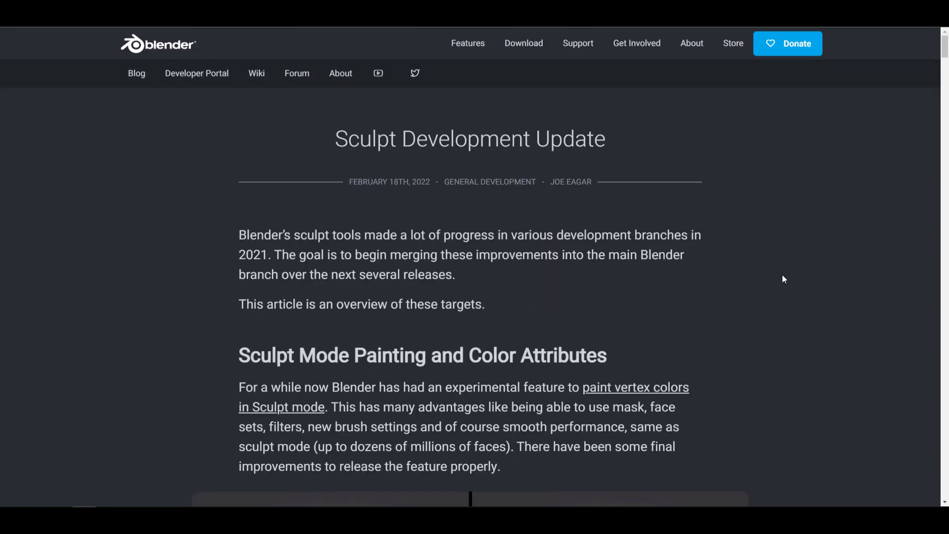
scroll("down", 3)
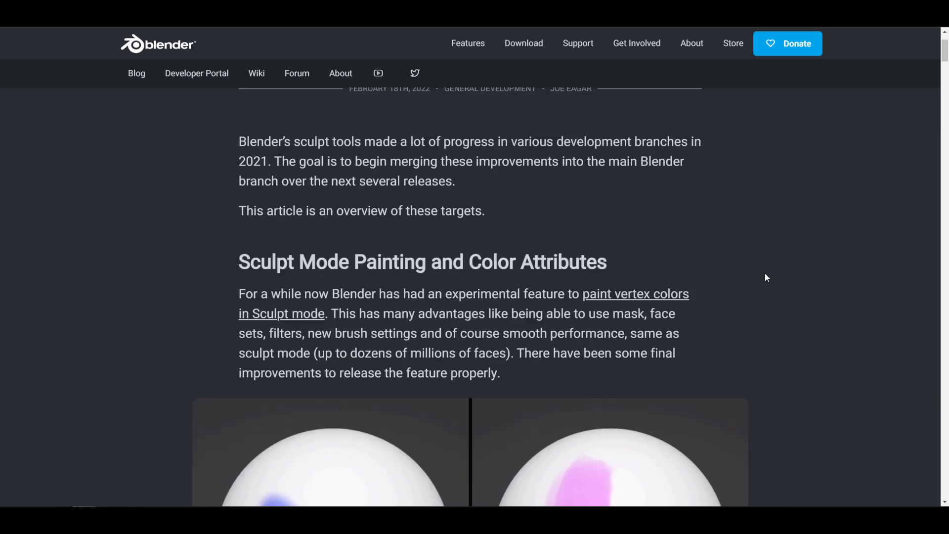
scroll("down", 3)
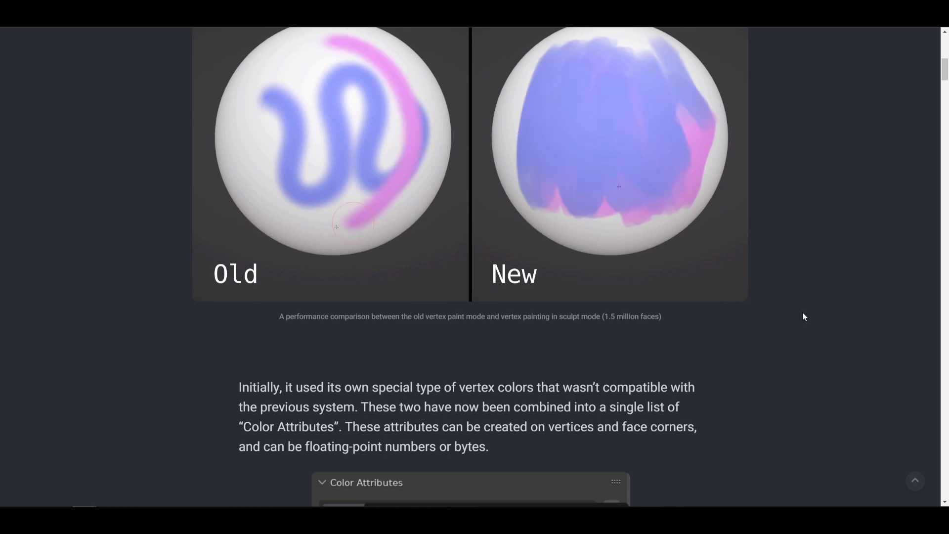
scroll("down", 3)
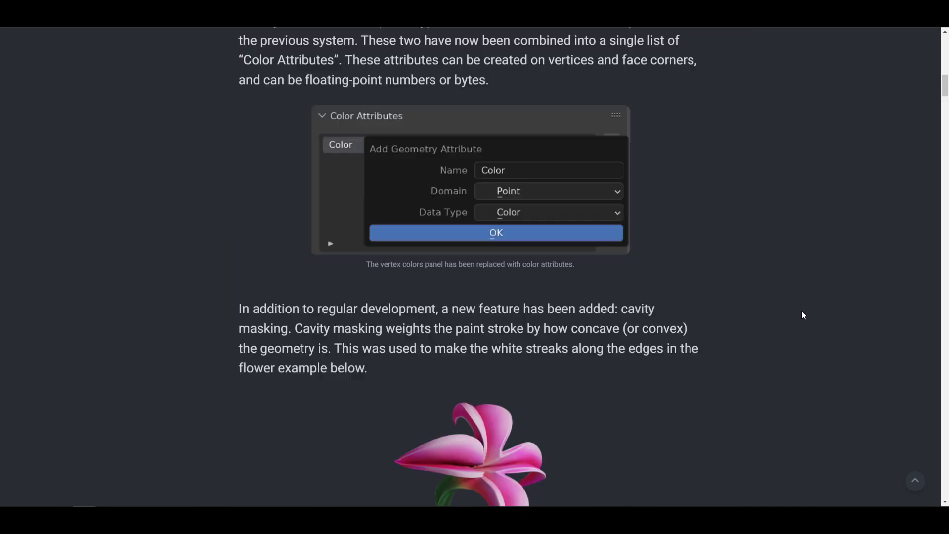
scroll("down", 3)
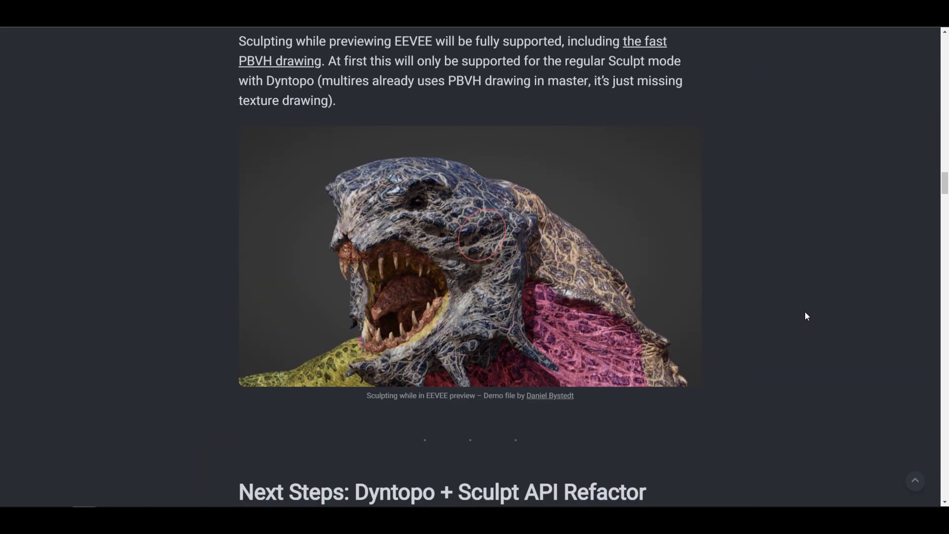
scroll("up", 3)
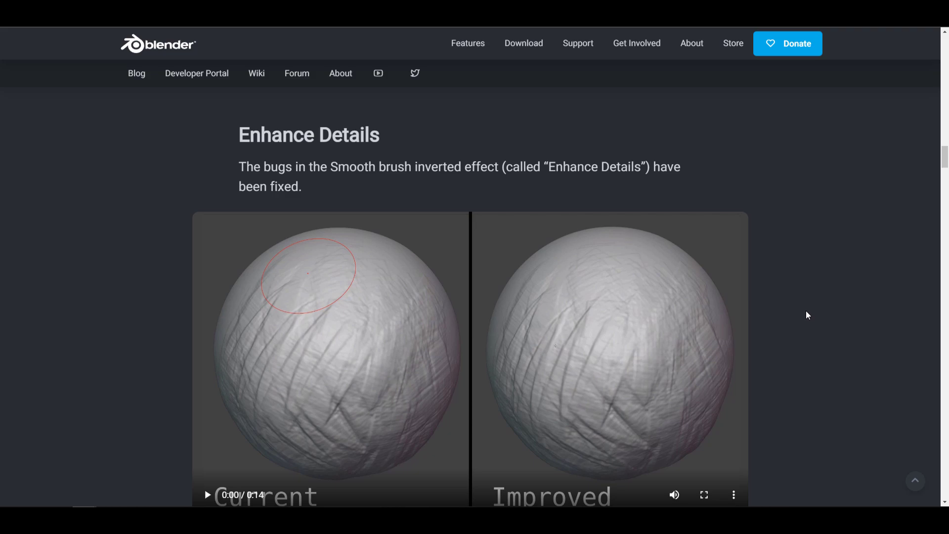
scroll("down", 3)
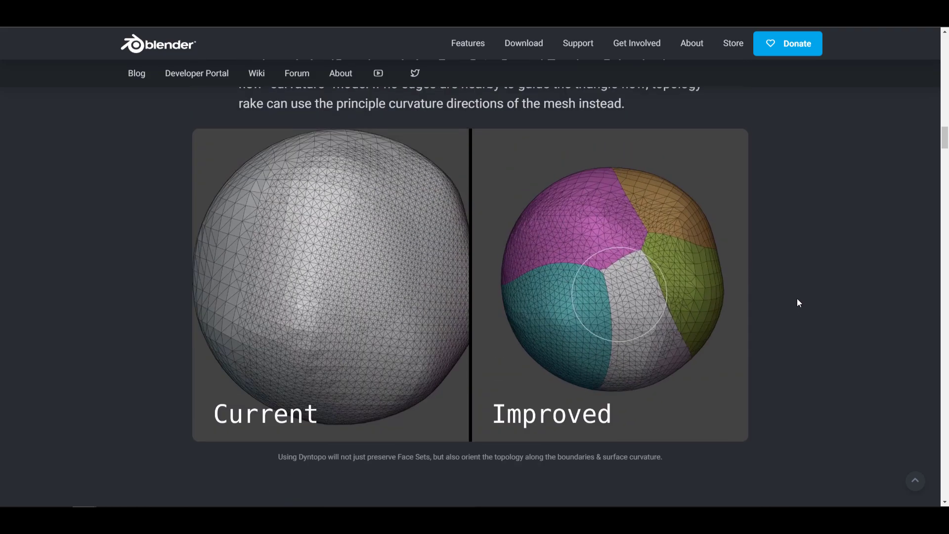
scroll("down", 3)
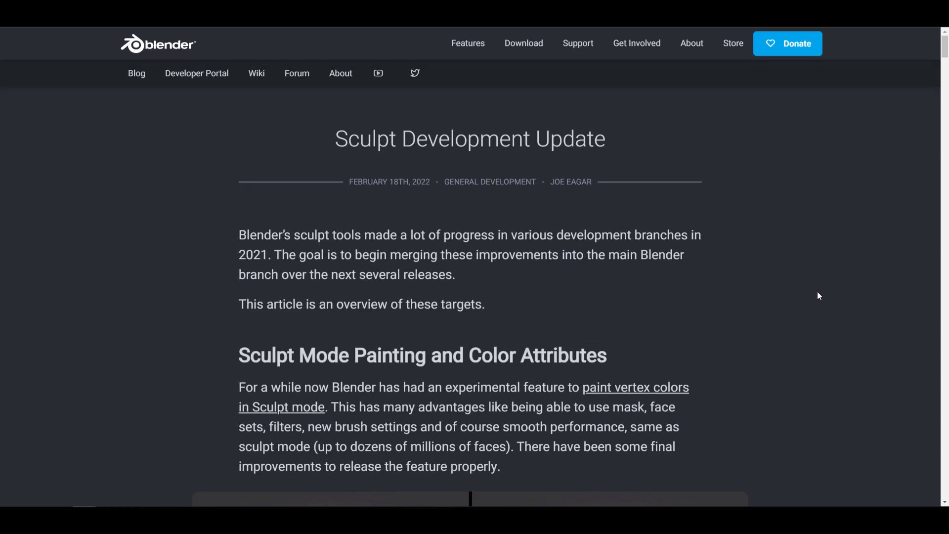
mouse_move(822, 294)
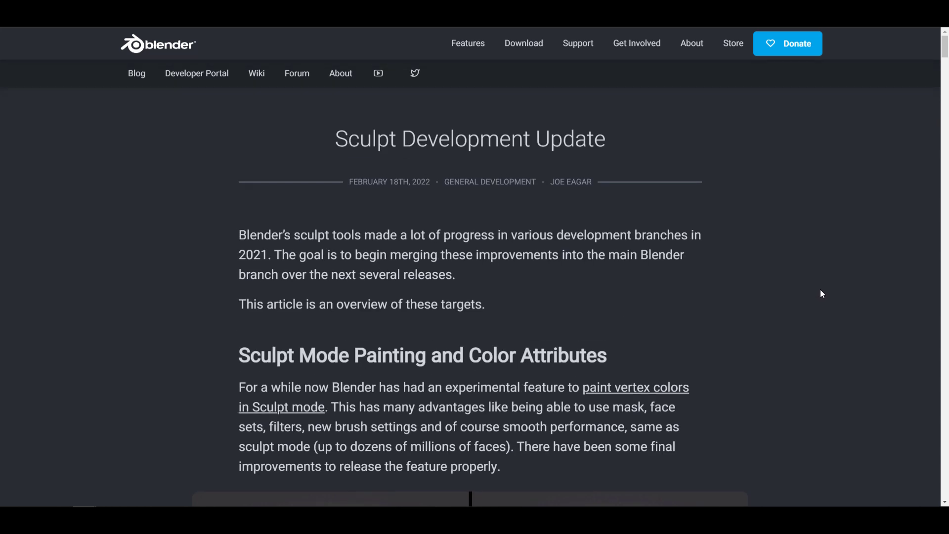
mouse_move(813, 307)
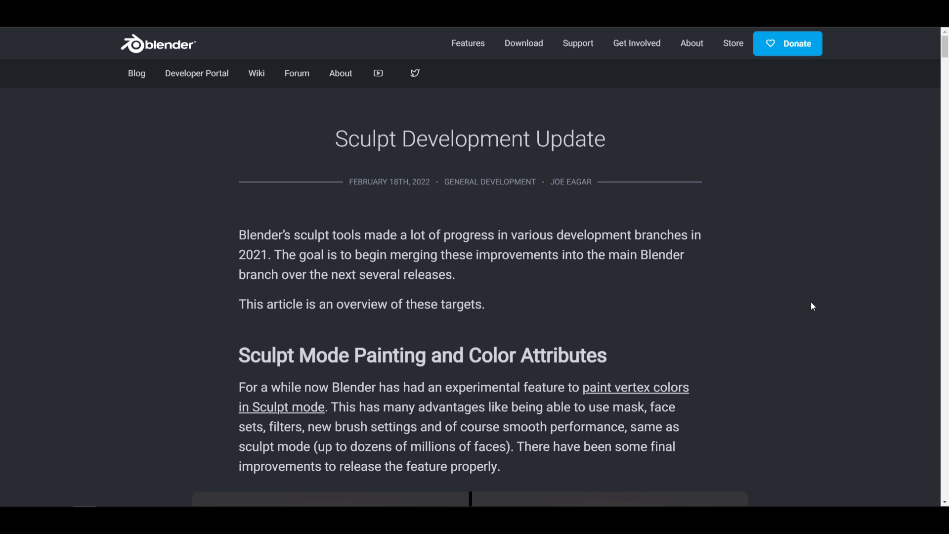
mouse_move(811, 303)
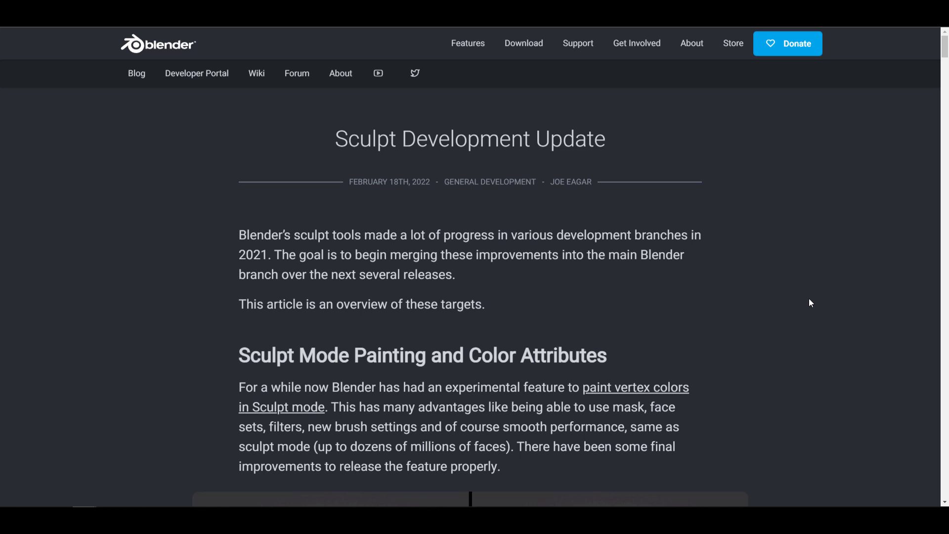
left_click(626, 387)
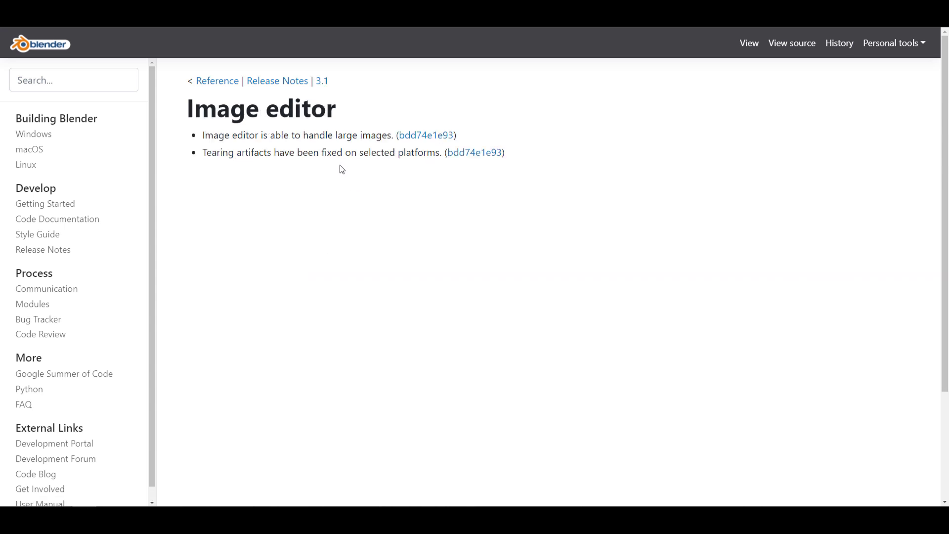
mouse_move(323, 80)
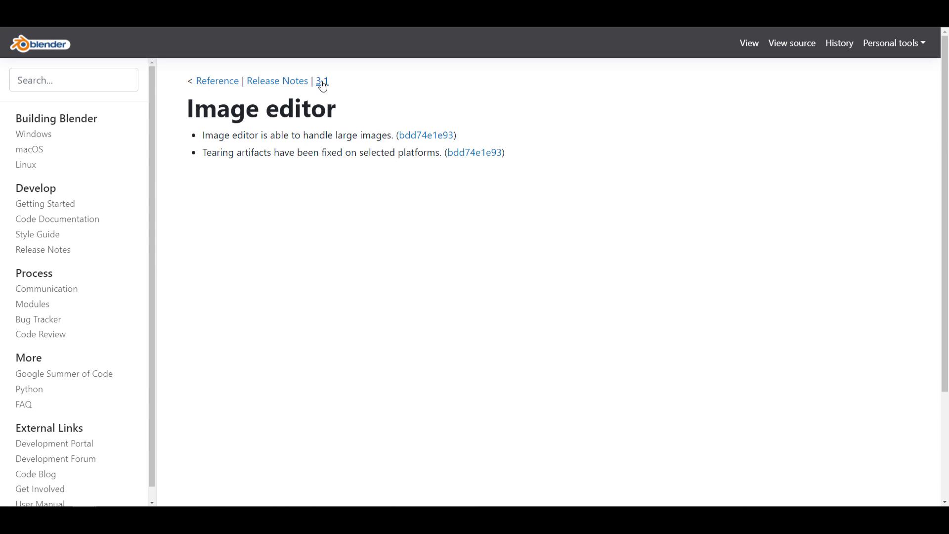
Step: Return to the Blender 3.1 release notes index and browse a notes section
left_click(322, 80)
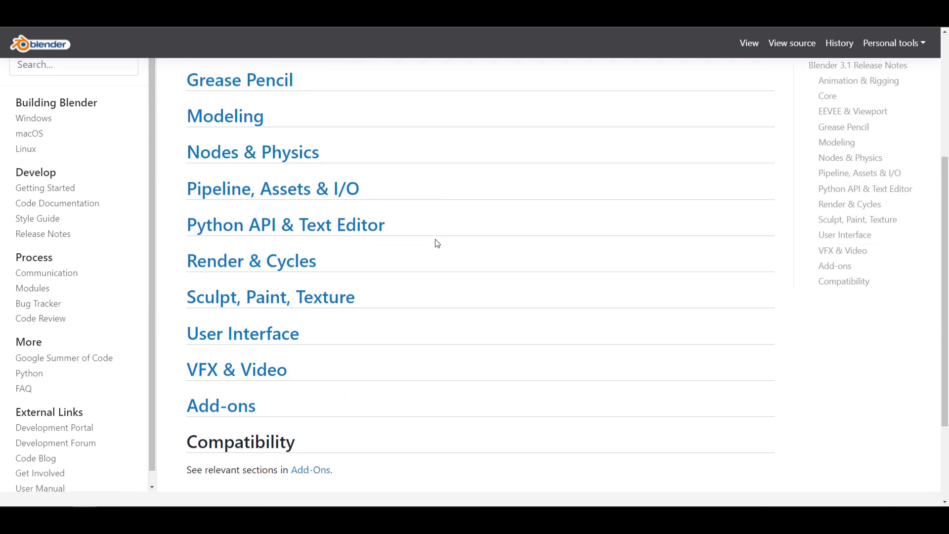
mouse_move(393, 297)
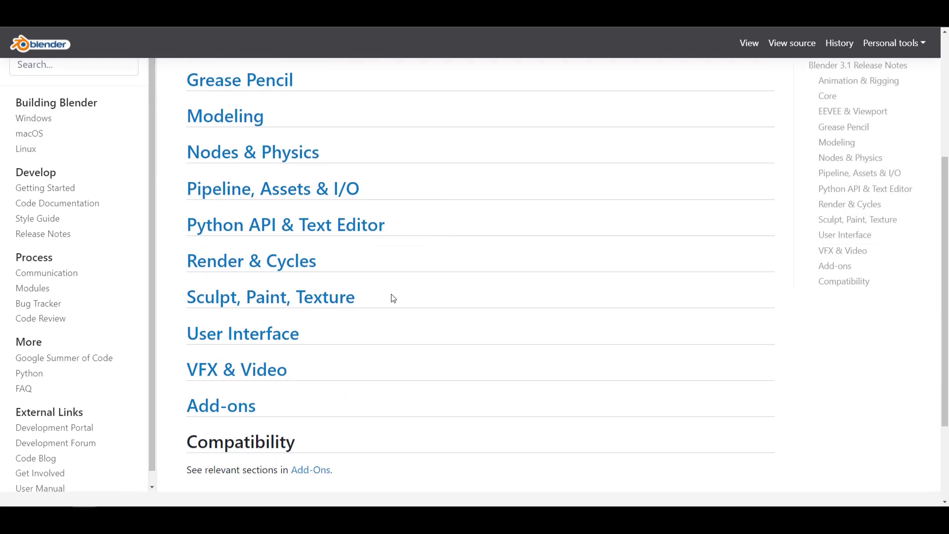
left_click(236, 368)
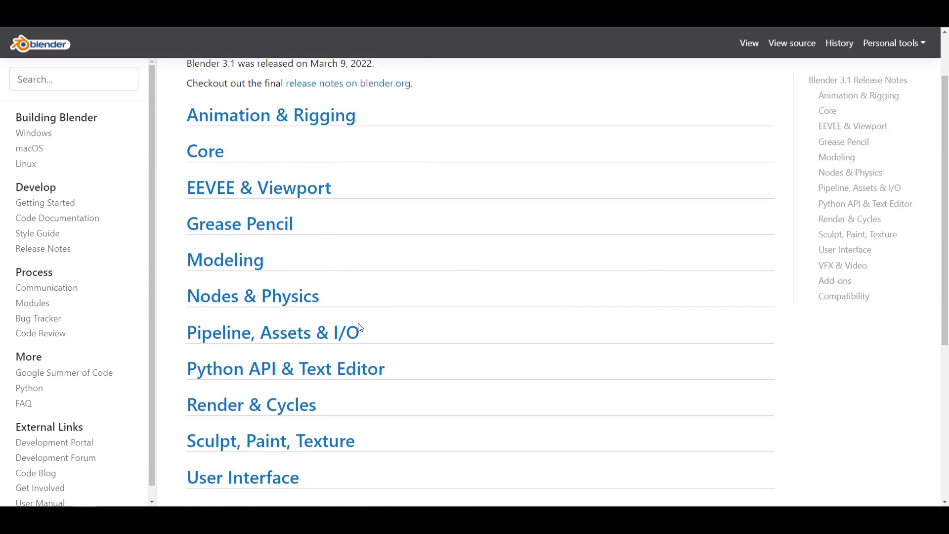
scroll("down", 3)
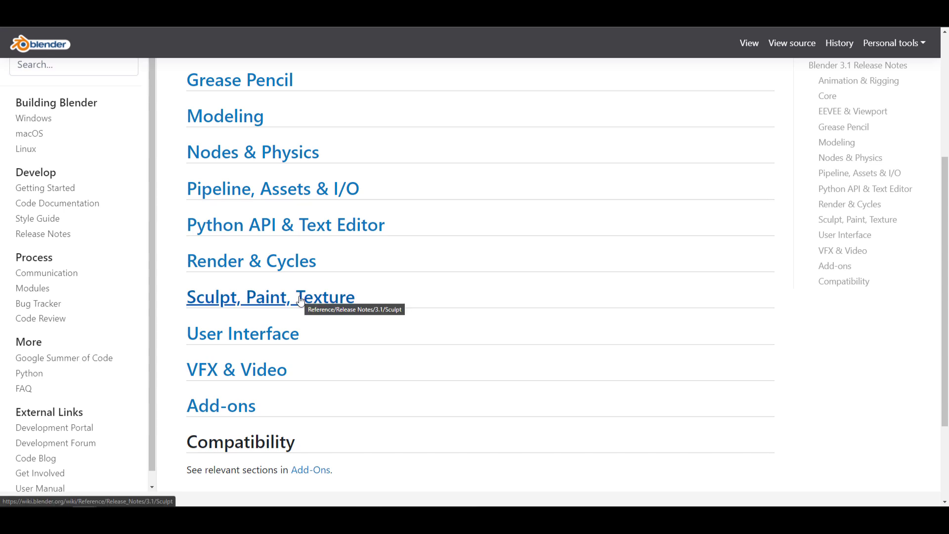
Step: Read through the Sculpt, Paint, Texture and Add-ons release notes
left_click(271, 296)
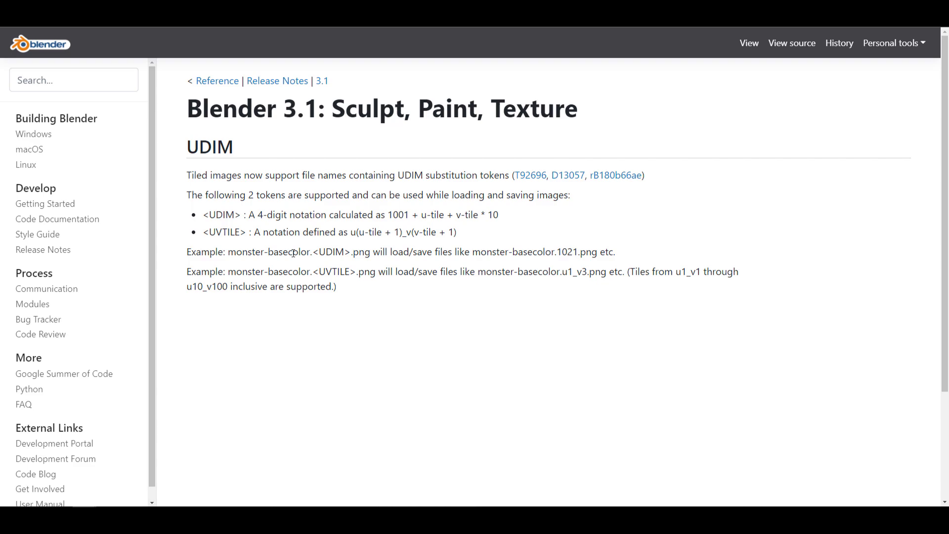
scroll("down", 3)
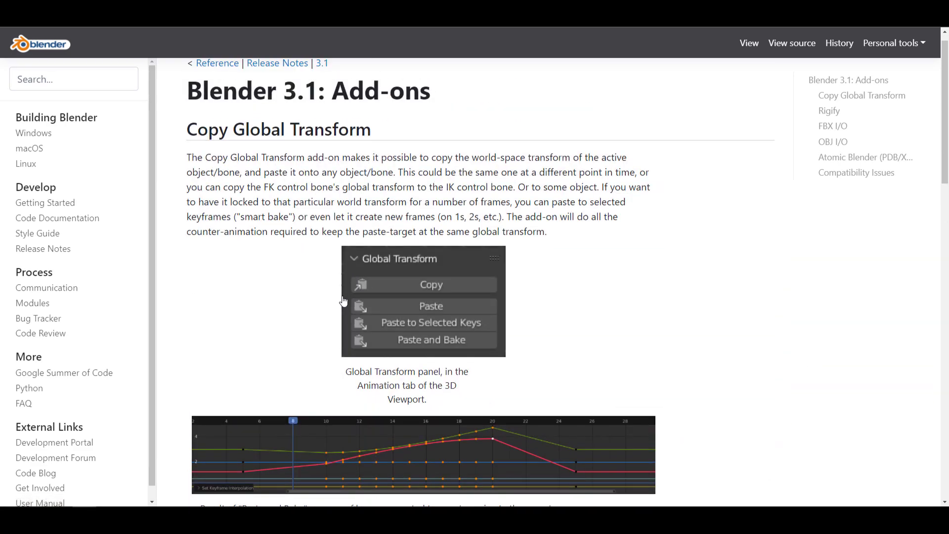
scroll("down", 3)
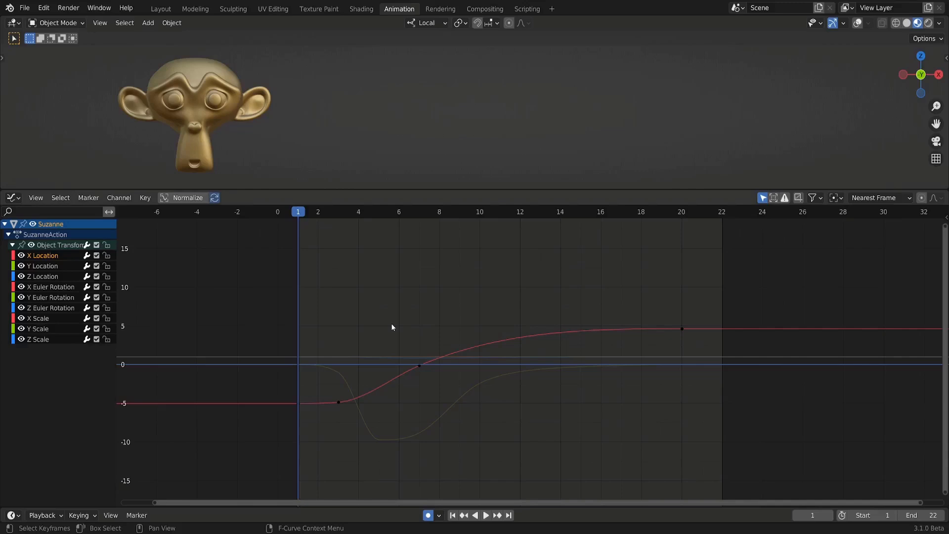
Step: Play Suzanne's animation and apply Breakdown to the middle X Location keyframes at about 8%
left_click(486, 515)
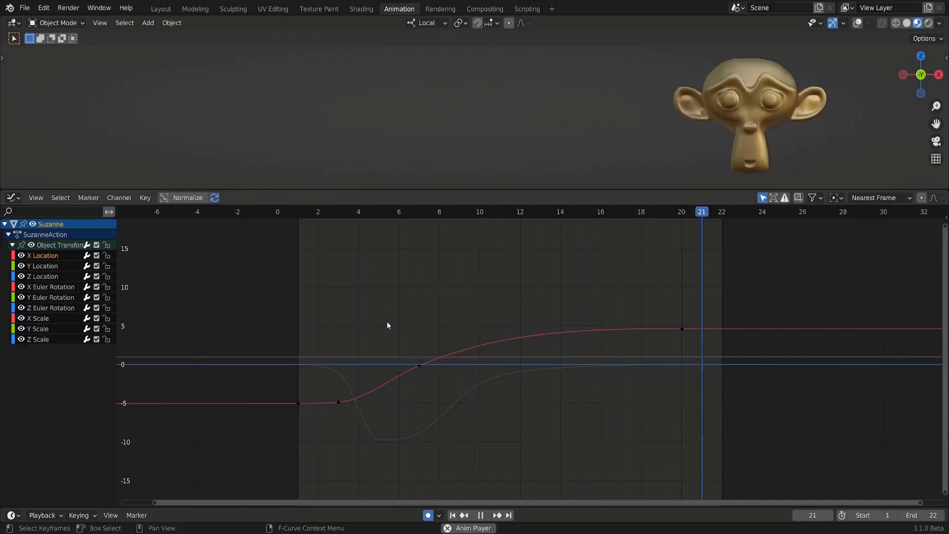
left_click(144, 198)
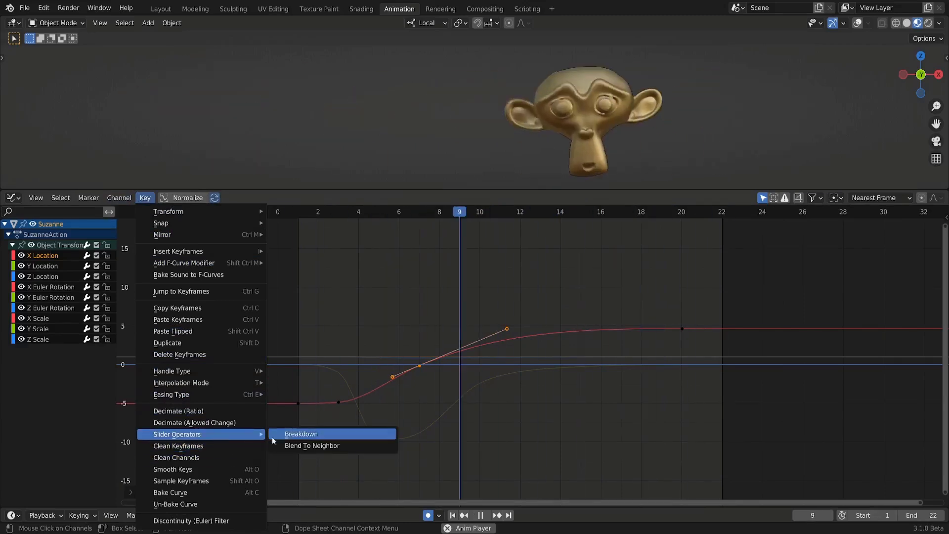
left_click(301, 433)
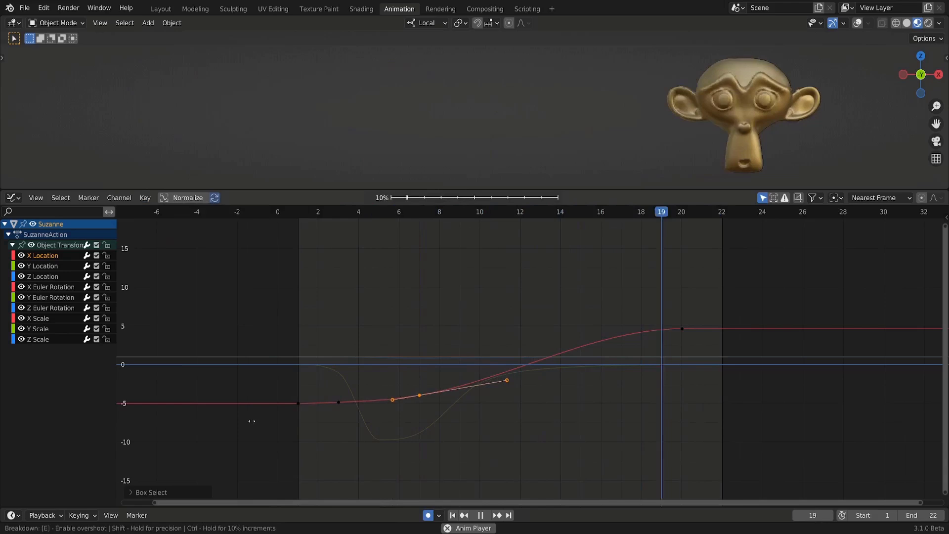
left_click(317, 212)
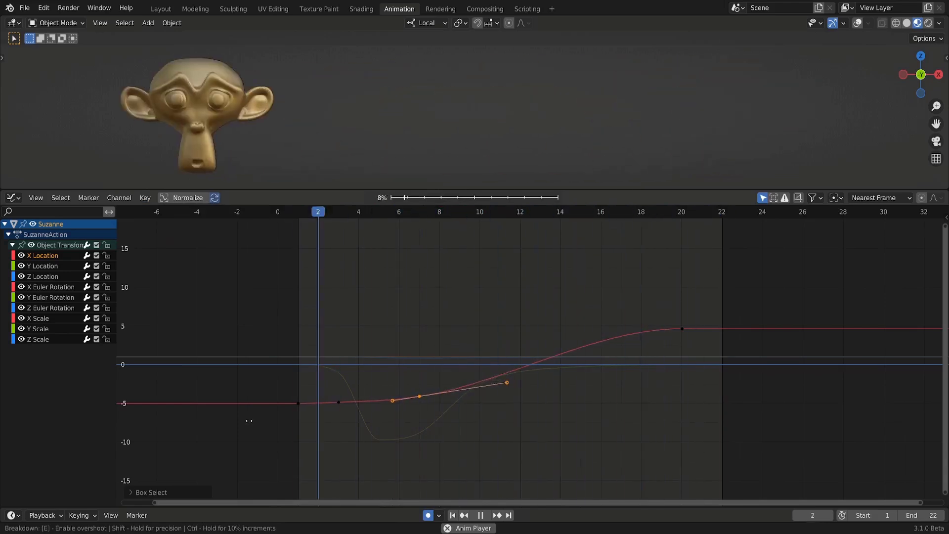